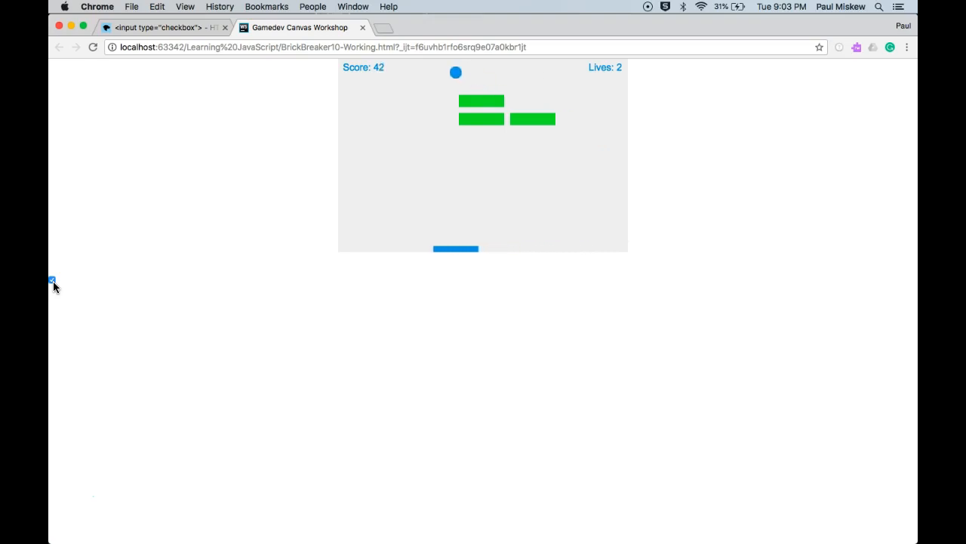
Tick the checkbox under the working brick breaker demo in Chrome, then return to WebStorm
left_click(158, 27)
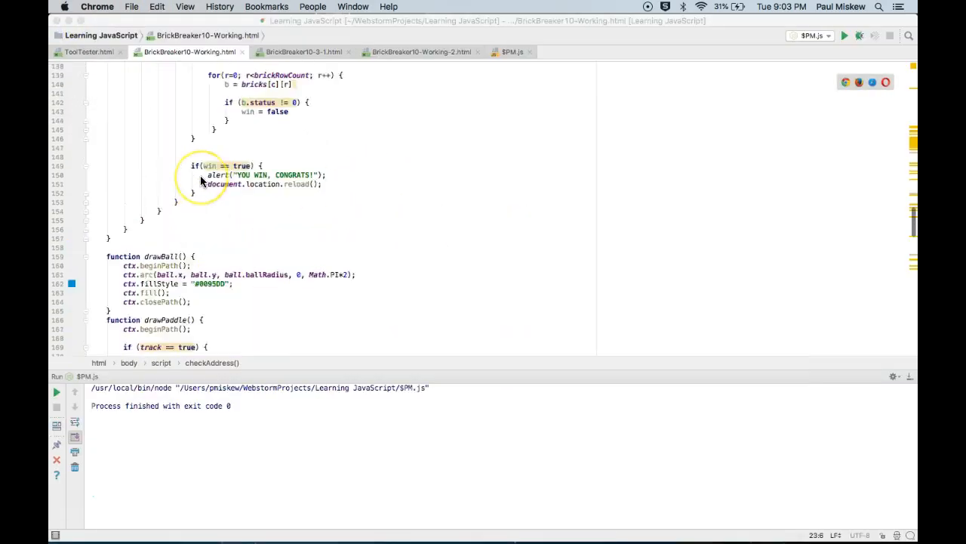
Add <input id="checkBox" type="checkbox"> below the canvas in BrickBreaker10-Working-2.html
left_click(421, 51)
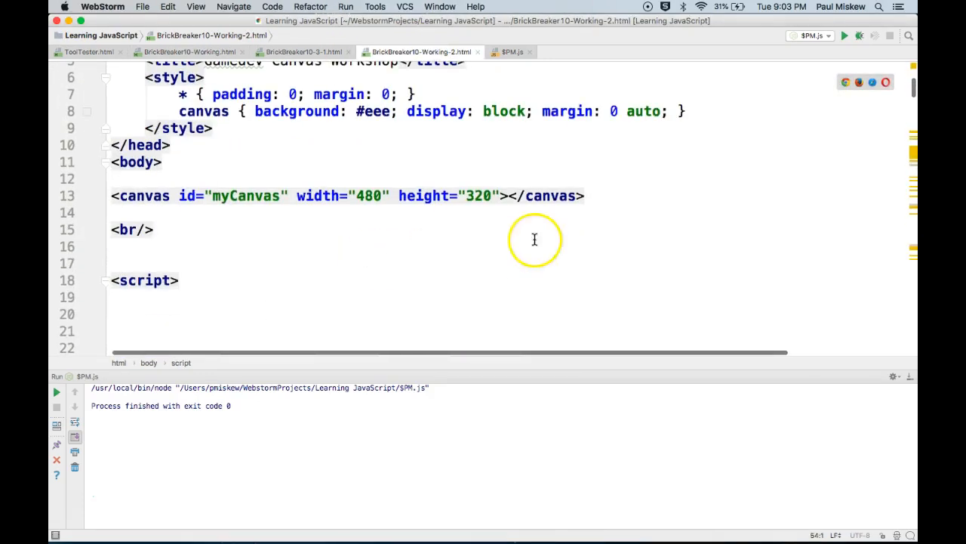
type("<input id=\"checkBox\" type=\"checkbox\">")
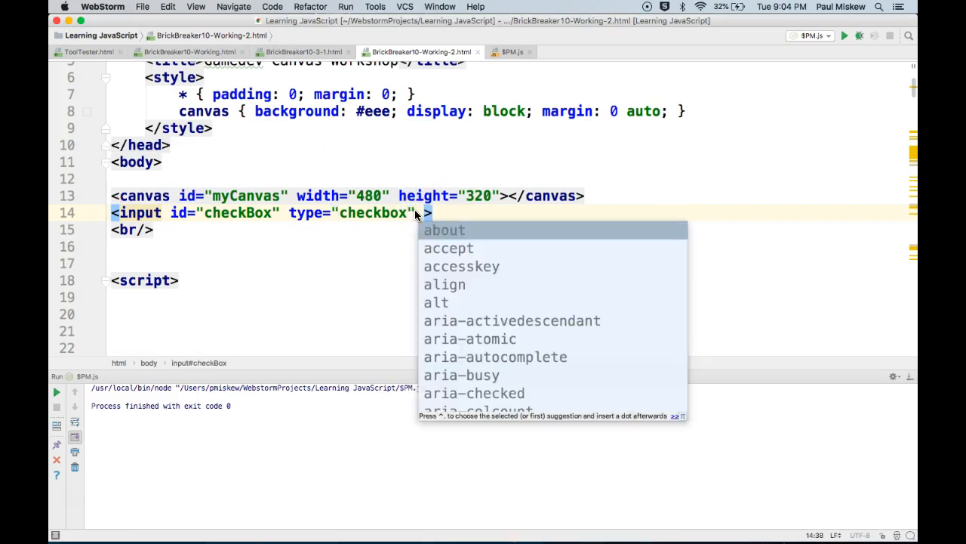
Give the checkbox input an onclick="clicked()" attribute and scroll toward the script
type("onclick")
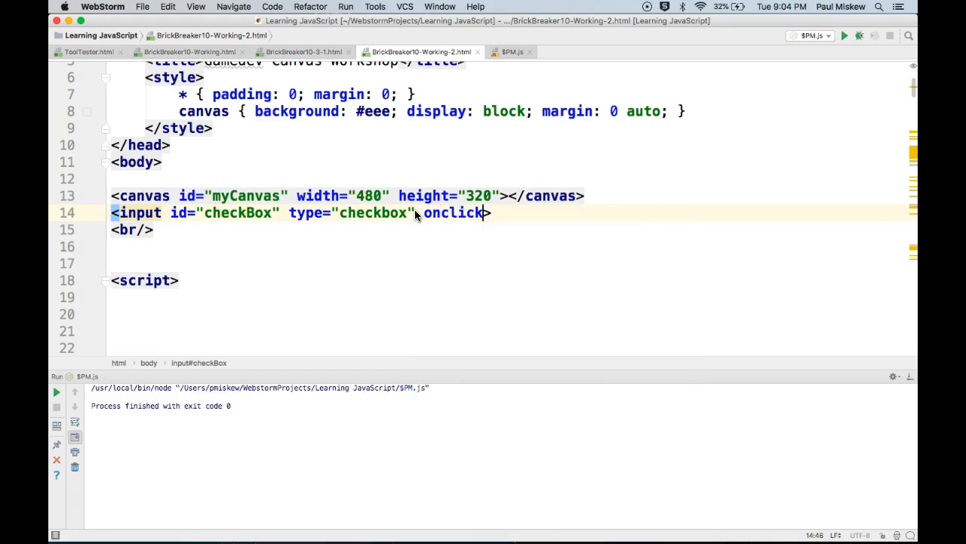
type("= \"\"")
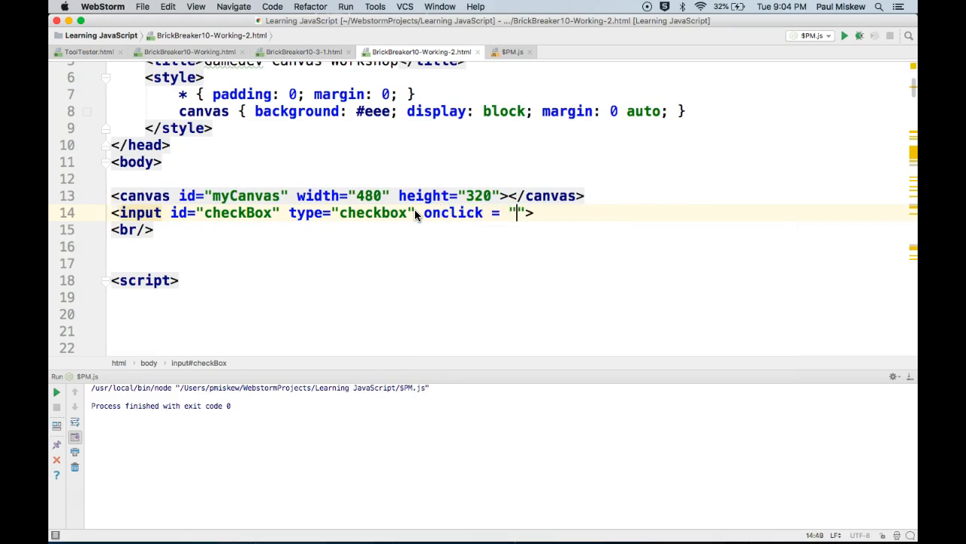
type("clicked")
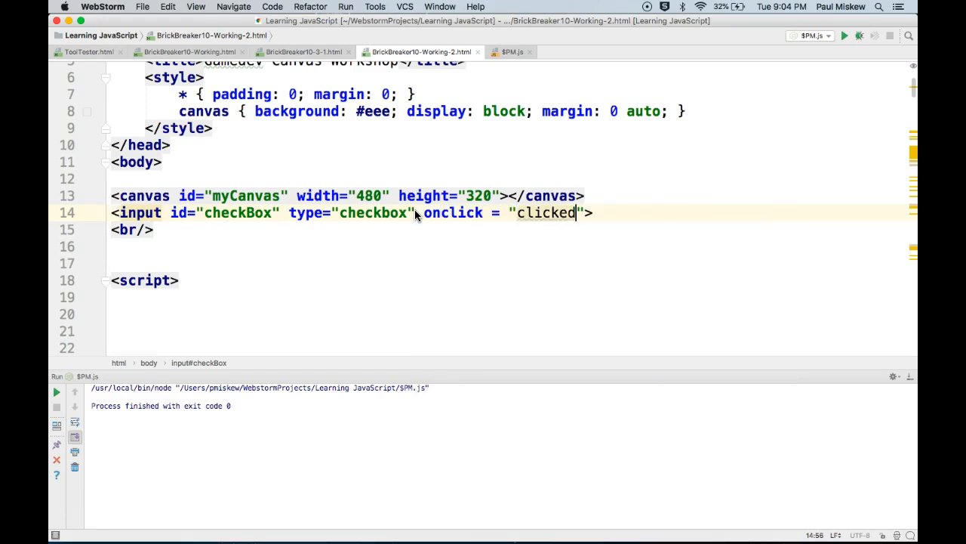
type("()")
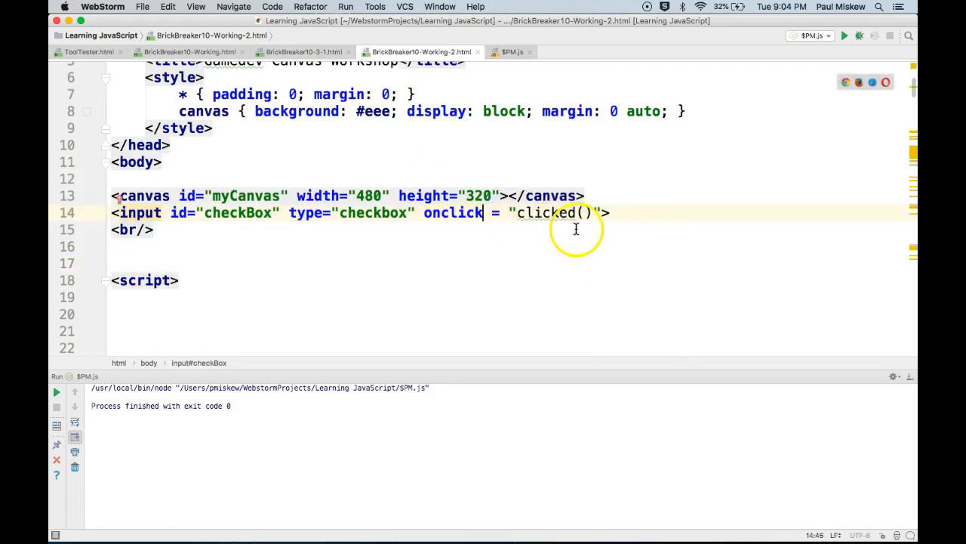
scroll("down", 3)
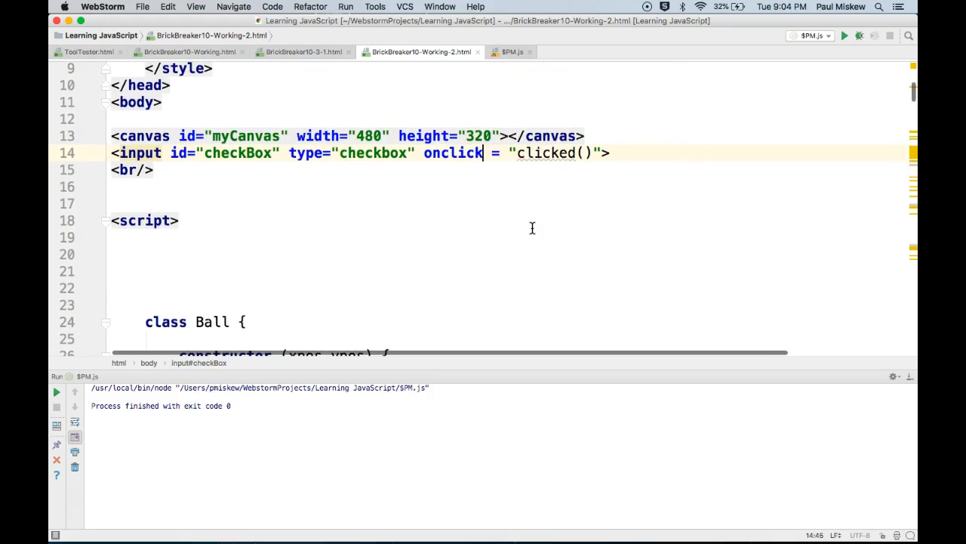
mouse_move(835, 162)
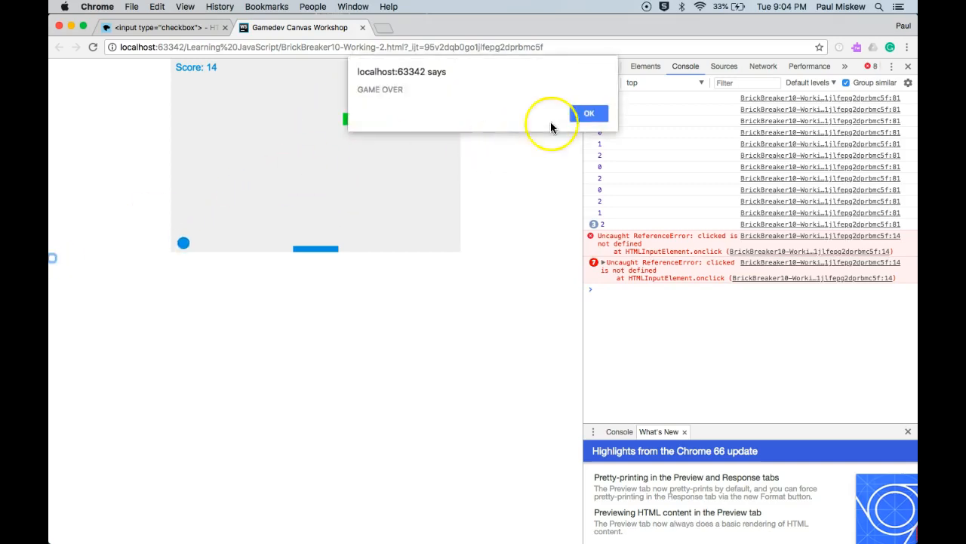
Dismiss the GAME OVER alert after seeing the 'clicked is not defined' error
left_click(589, 113)
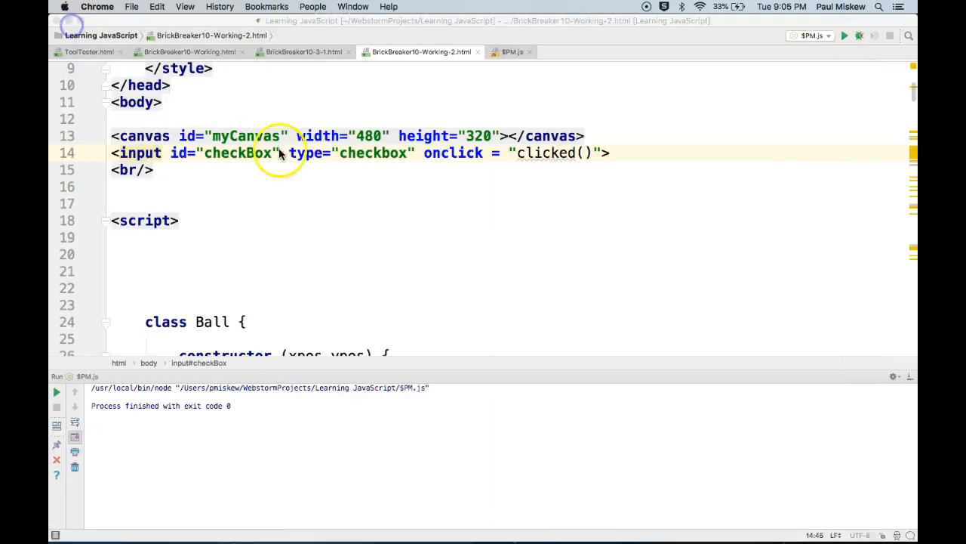
Write function clicked() { console.log("Clicked"); } at the top of the script
type("function clicked() {")
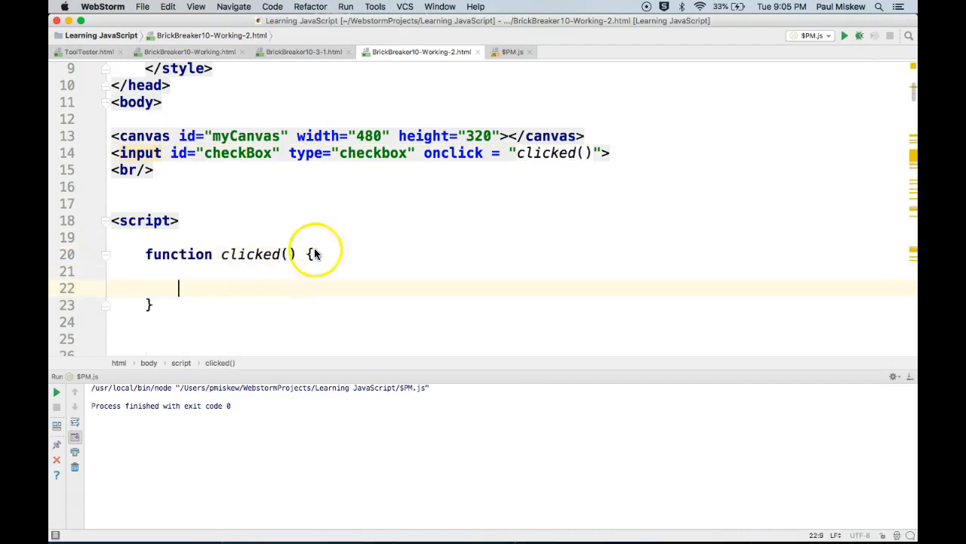
type("console.log(\"")
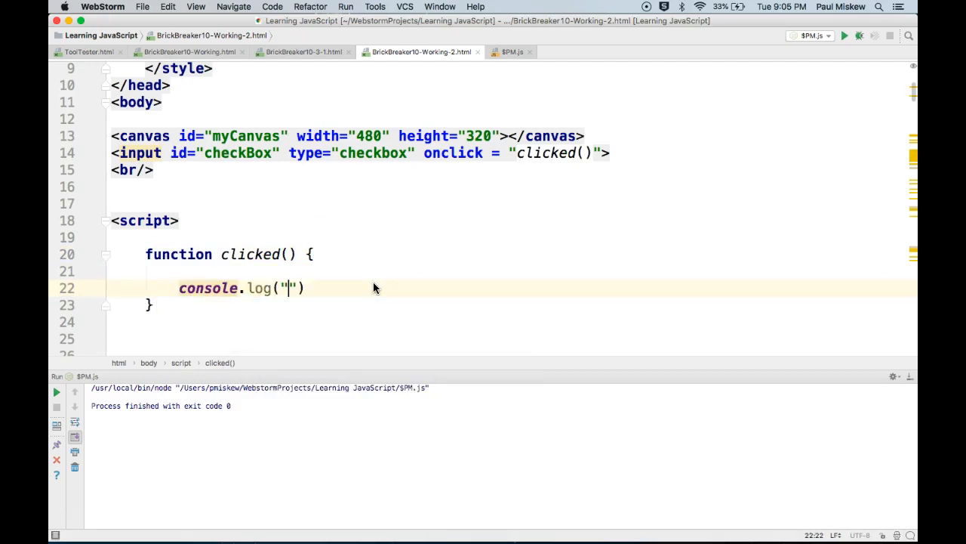
type("Clicked")
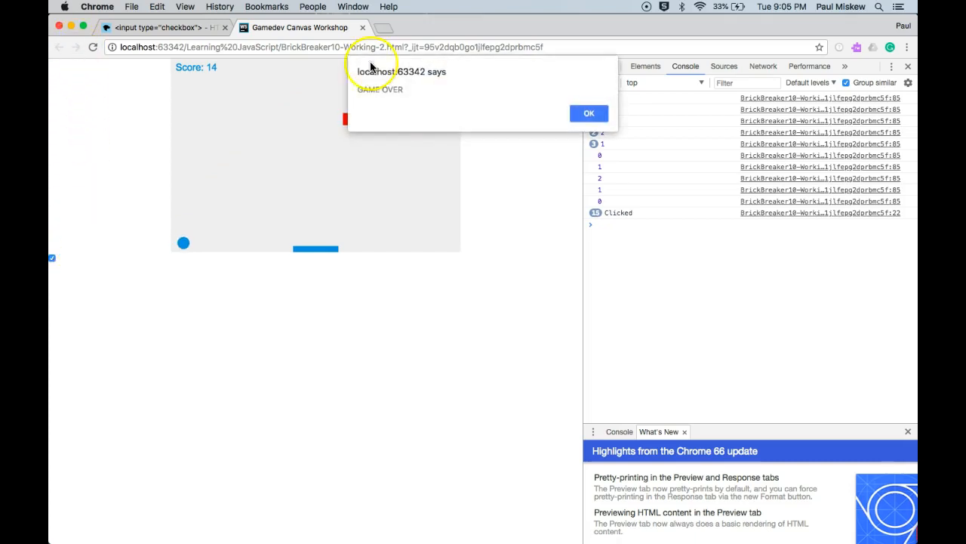
Dismiss the GAME OVER alert after confirming the console logs Clicked
left_click(159, 28)
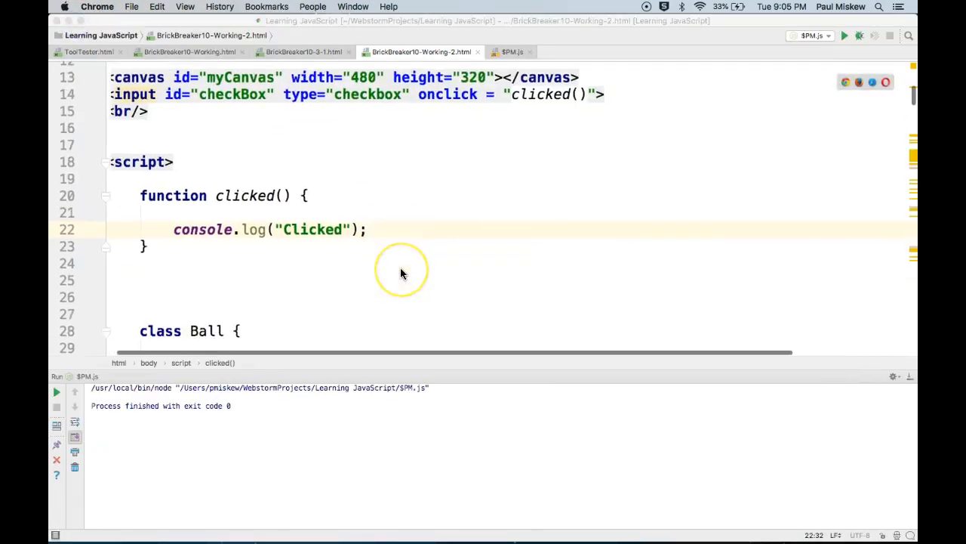
Add var tracking = false; //true - paddle tracks ball above the paddle declaration
scroll("down", 3)
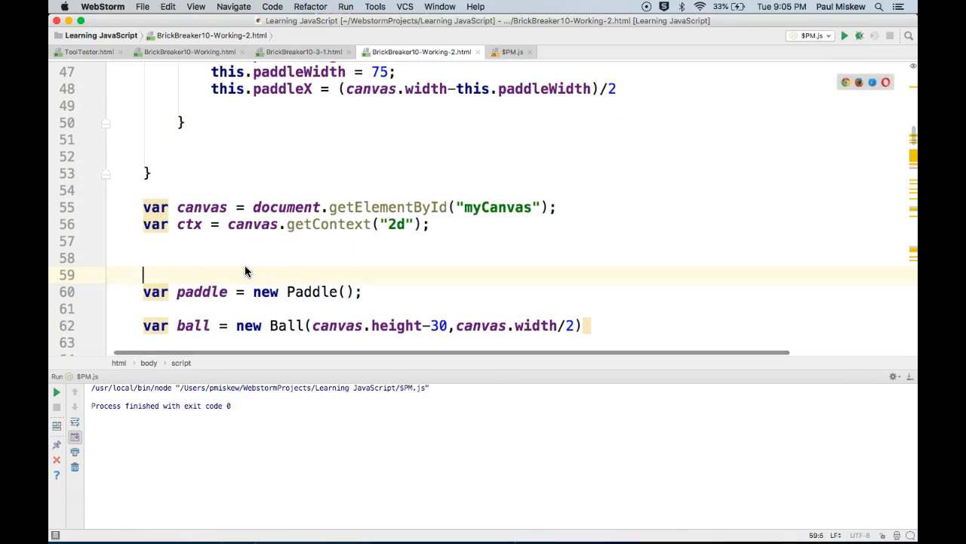
type("var track")
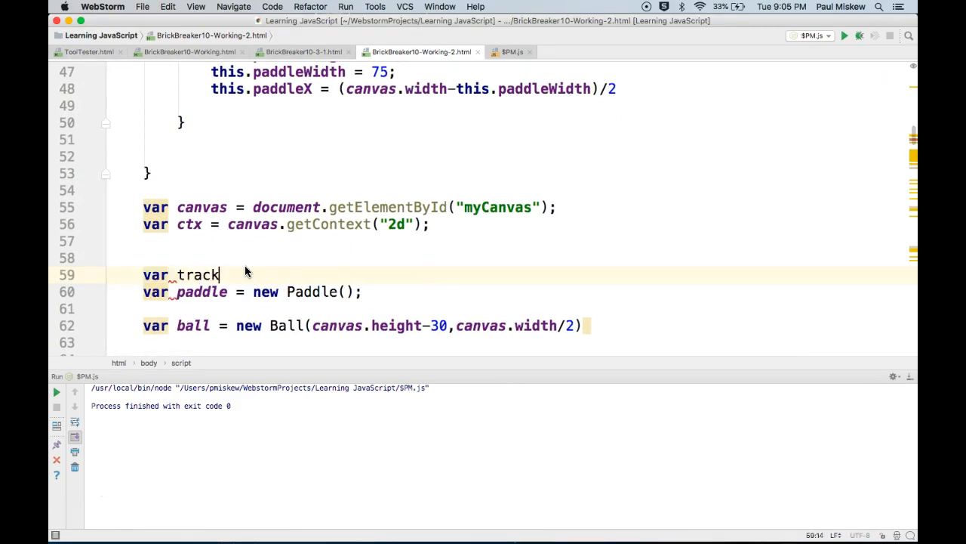
type("ing = false")
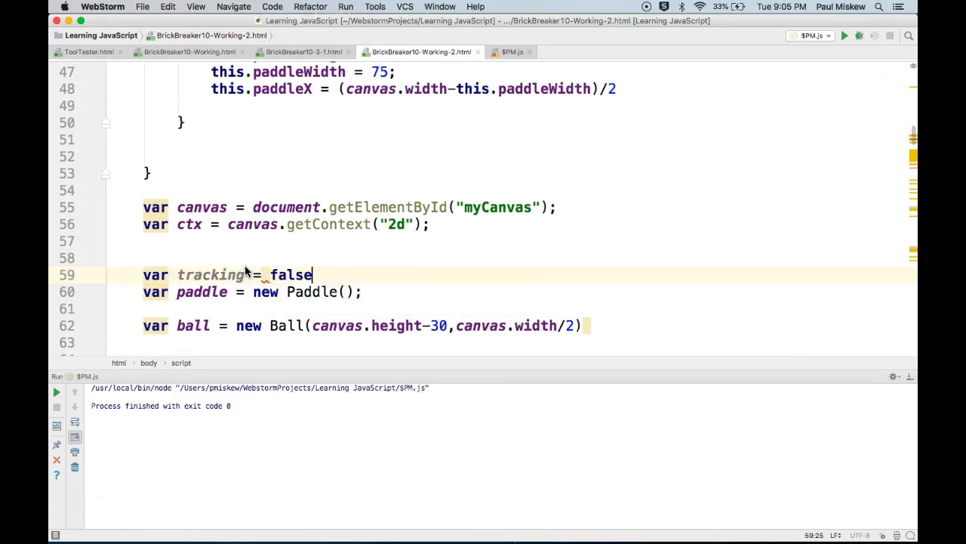
type("; //")
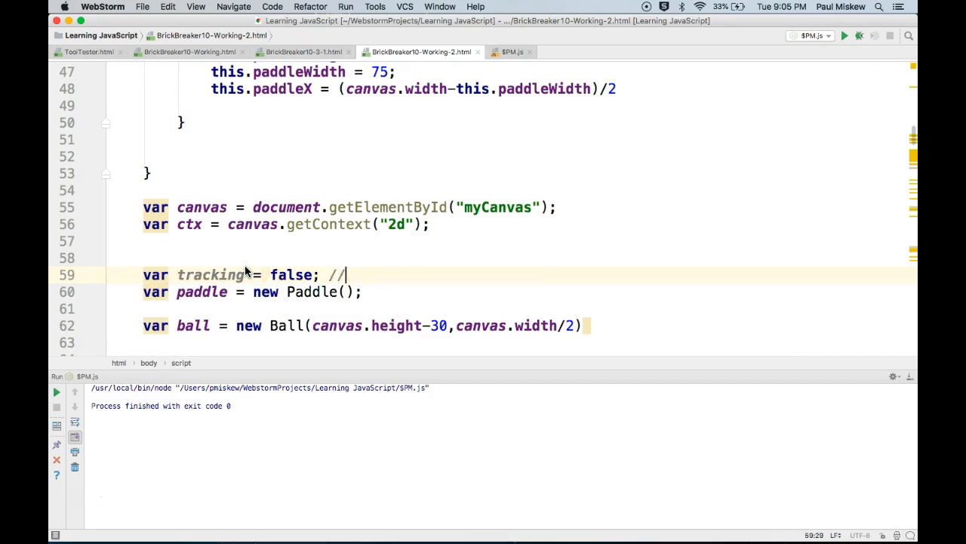
type("true -")
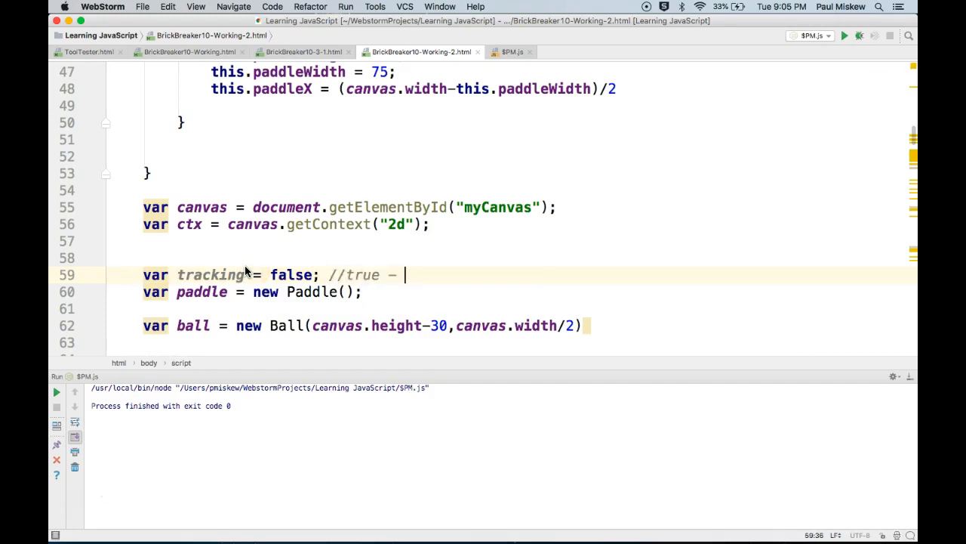
type("paddle tr")
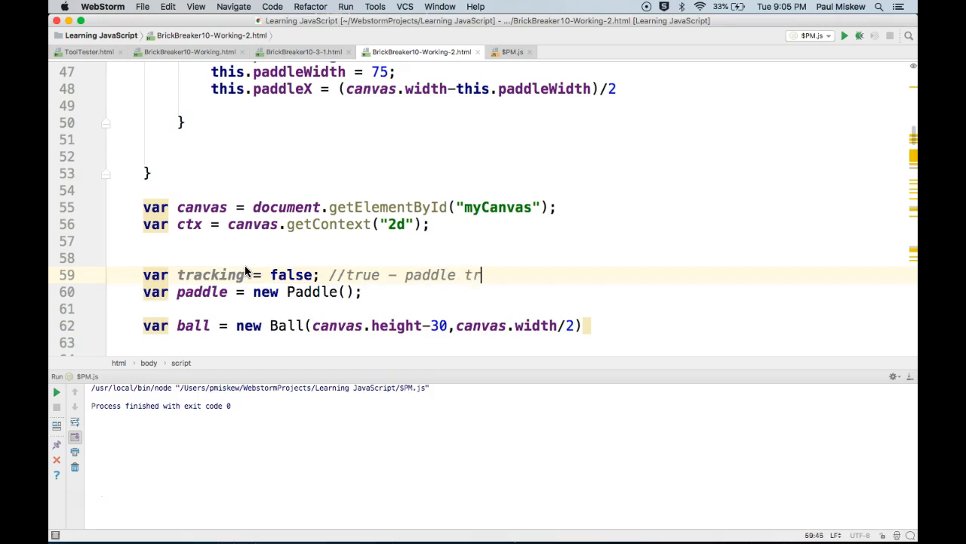
type("acks ball")
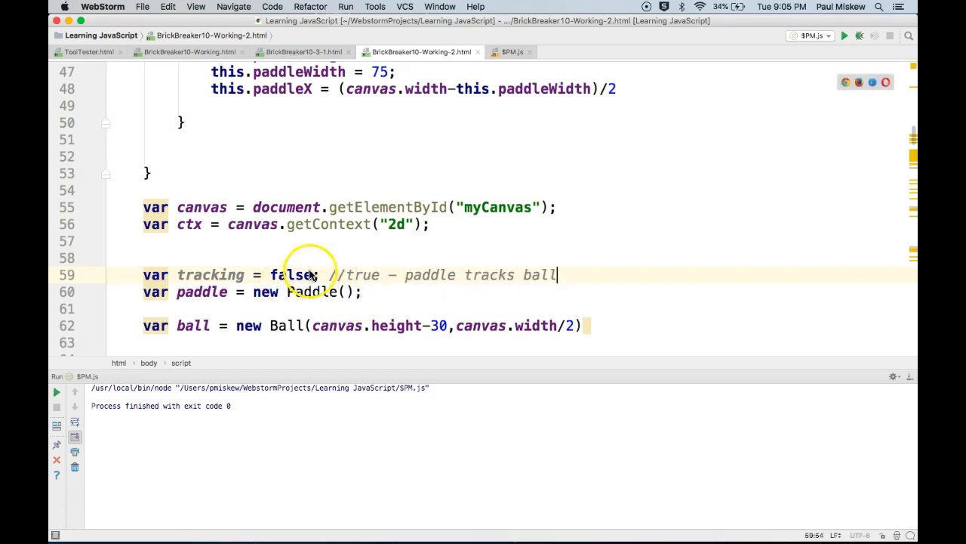
key("enter")
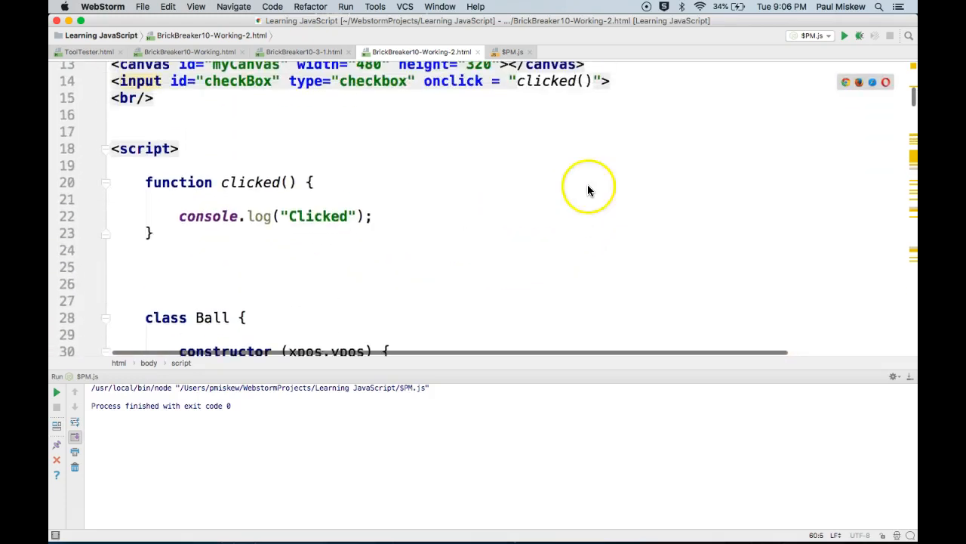
Write if (tracking == true) tracking = false, else tracking = true inside clicked()
left_click(237, 202)
type("if ( t")
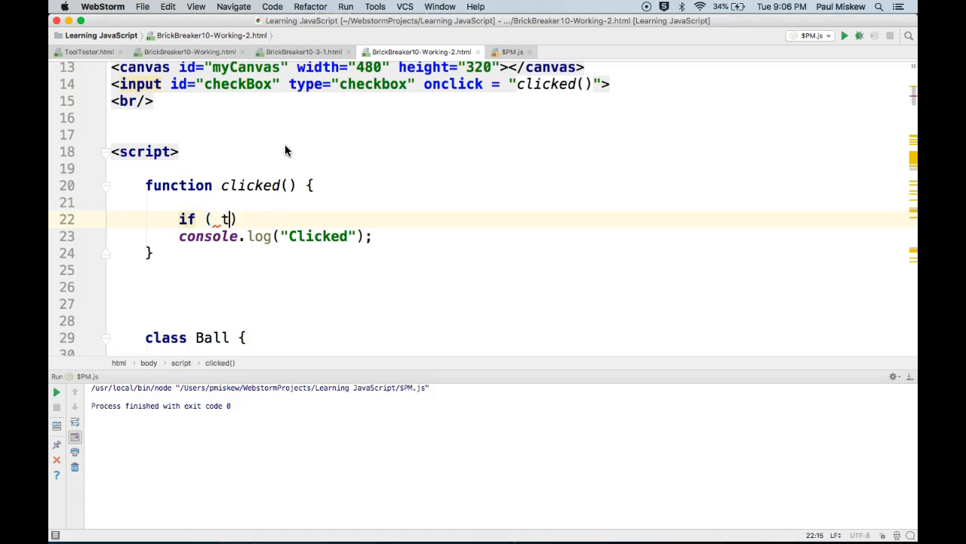
type("racking == true")
type("tracking")
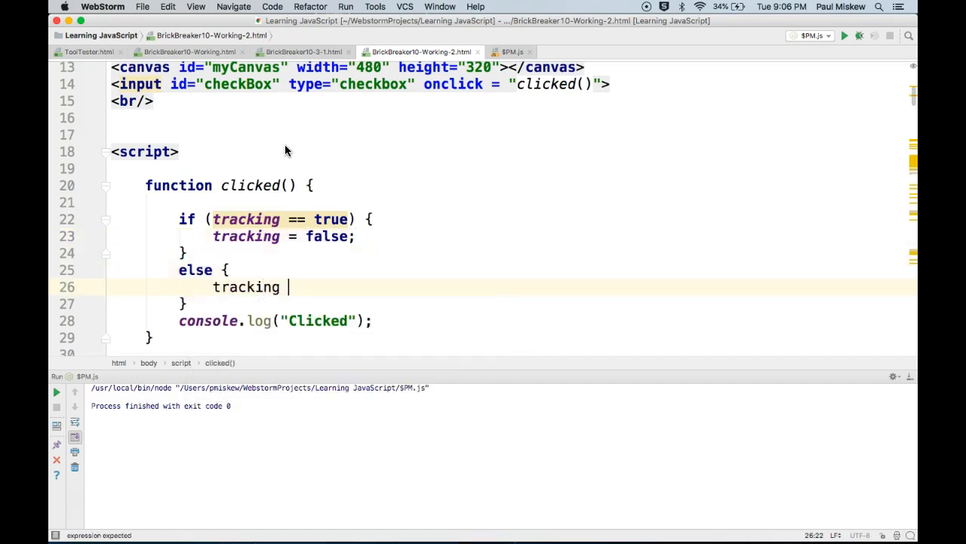
type("= true;")
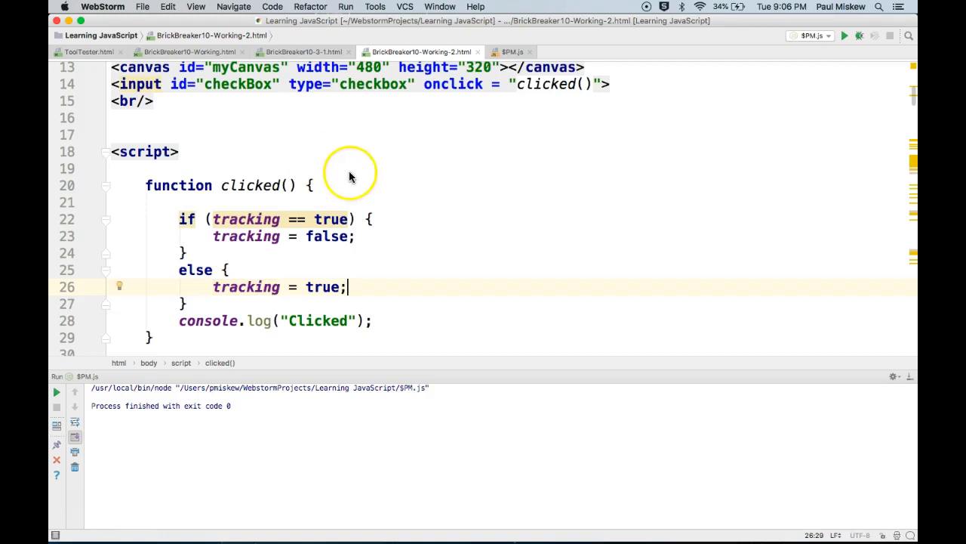
mouse_move(202, 287)
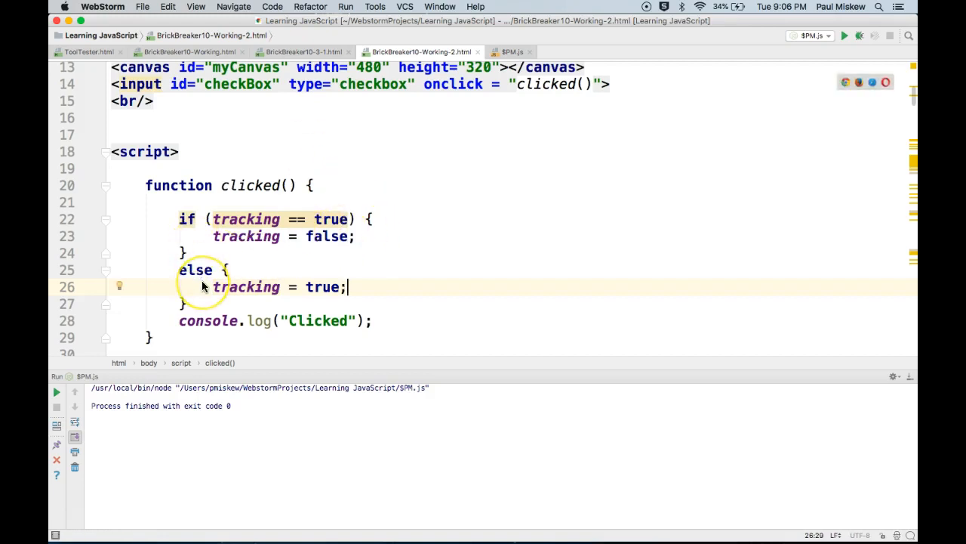
left_click(195, 219)
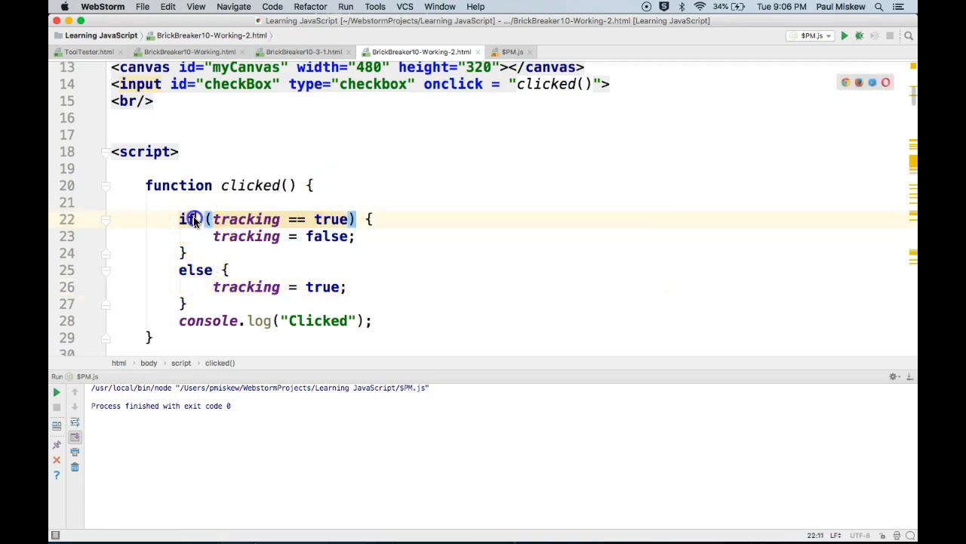
mouse_move(195, 219)
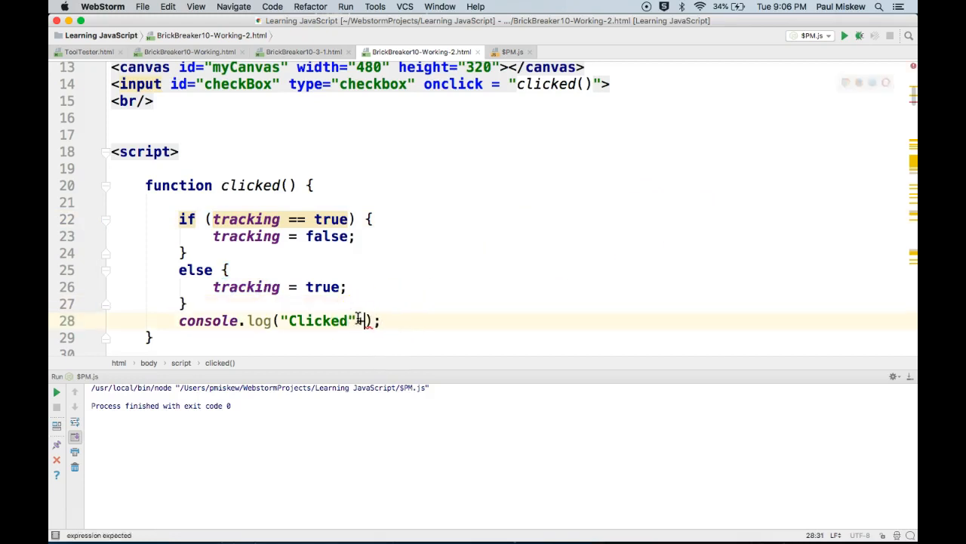
Change the log line to console.log("Clicked"+tracking)
type("+tracking")
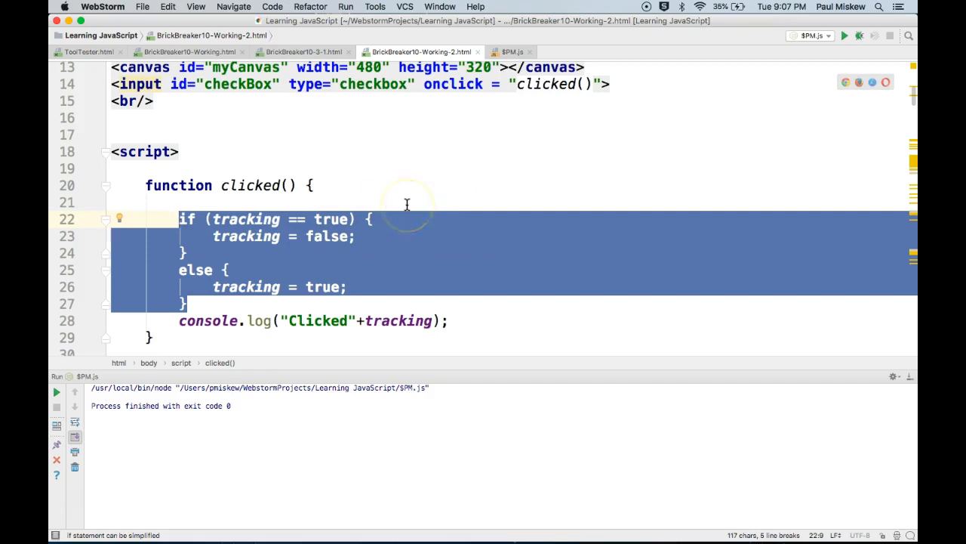
Delete the if/else block and write tracking = !tracking; in its place
key("Delete")
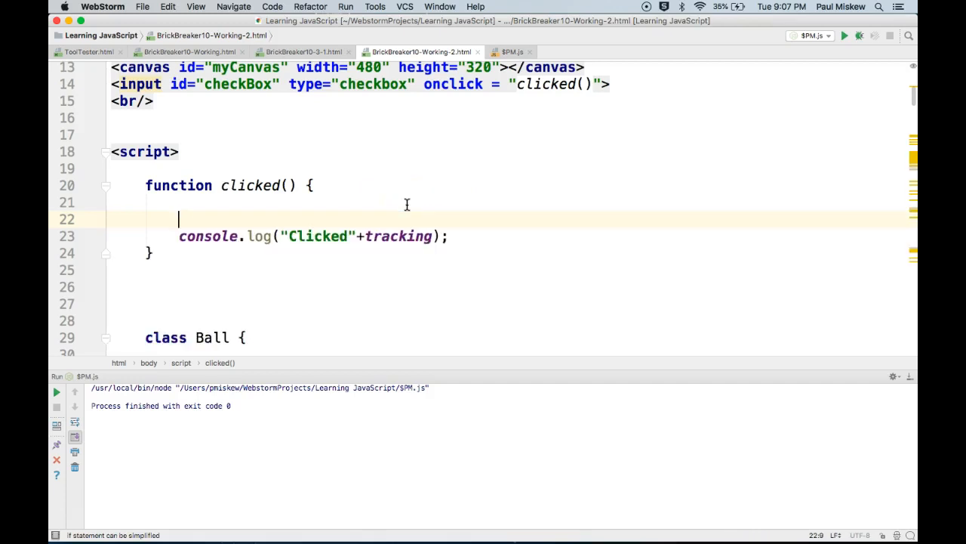
type("tracking = !tracking;")
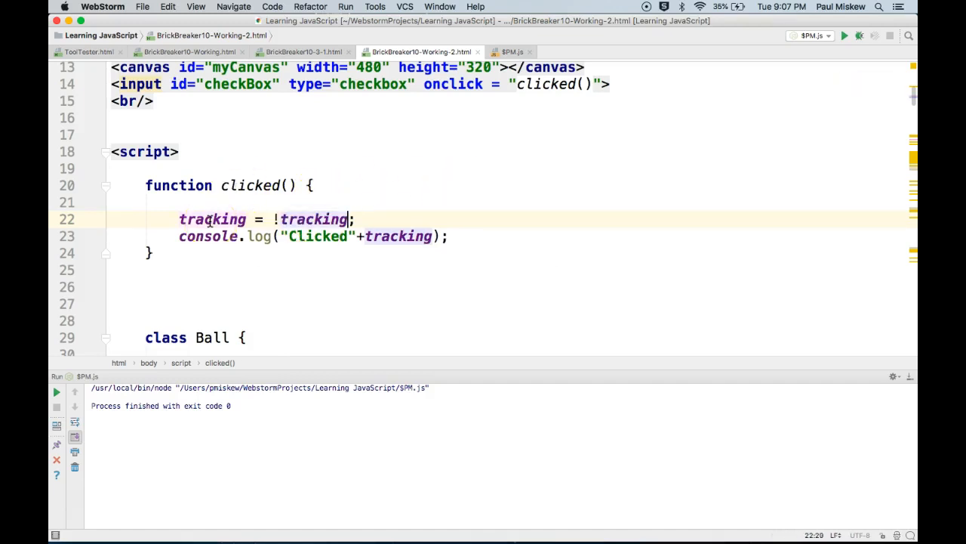
double_click(313, 219)
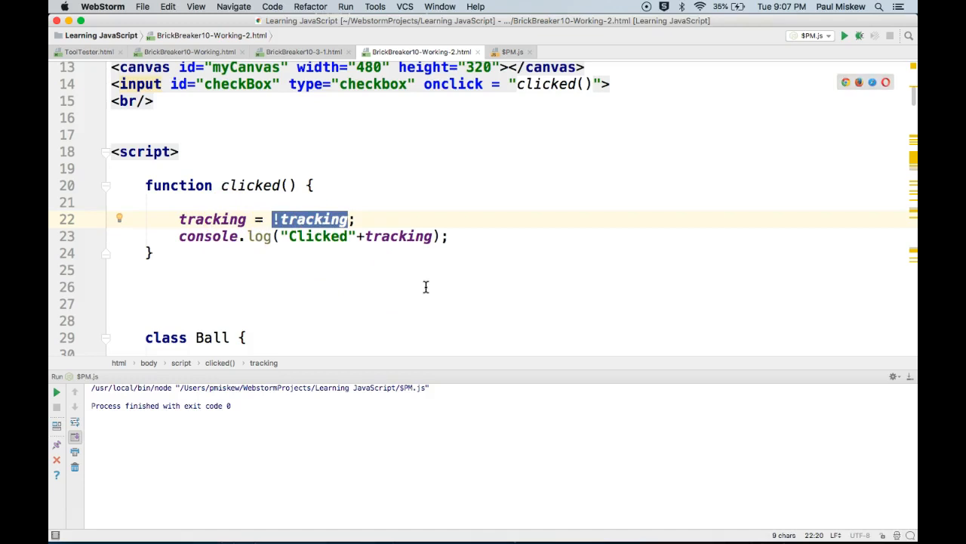
left_click(351, 235)
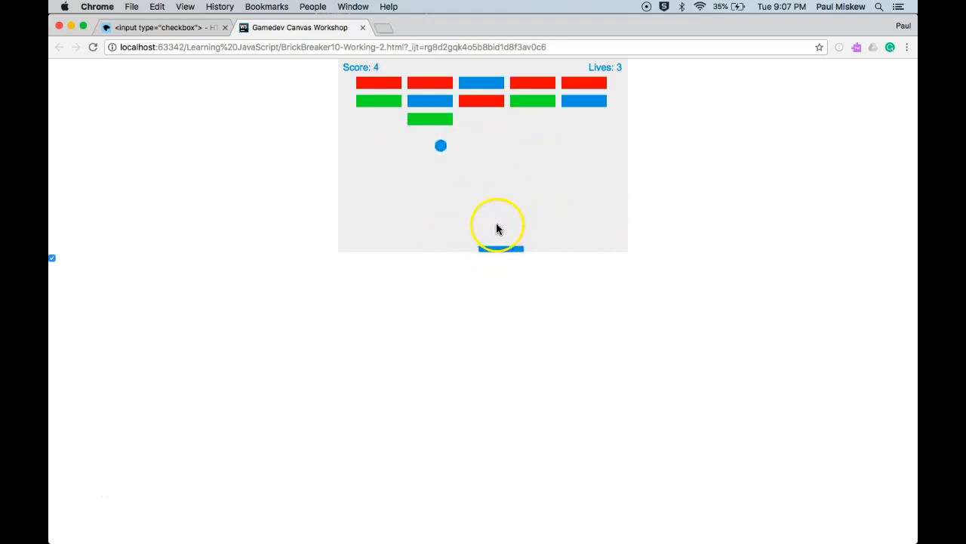
mouse_move(387, 229)
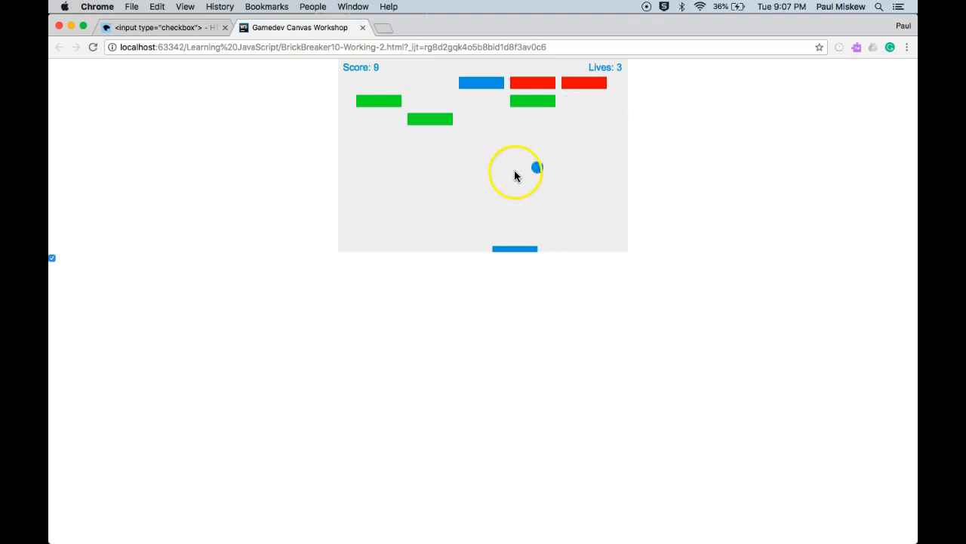
mouse_move(89, 272)
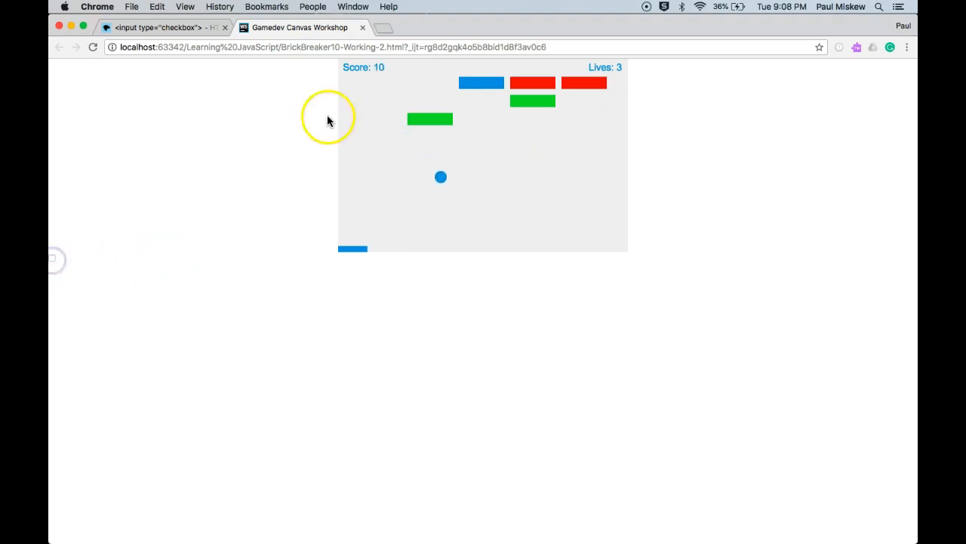
Toggle tracking off with the checkbox under the game canvas
left_click(158, 27)
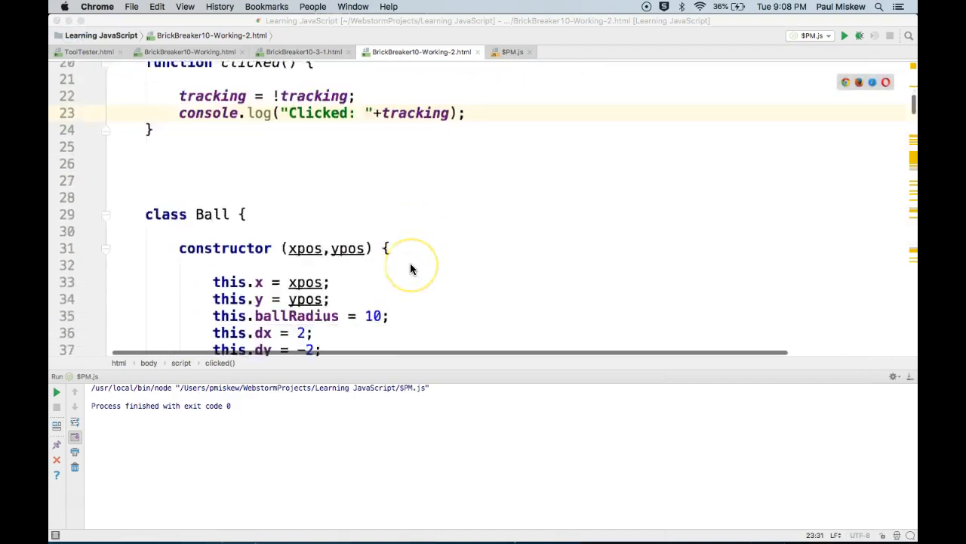
Scroll down through the drawing code to the drawBall() and drawPaddle() functions
scroll("down", 3)
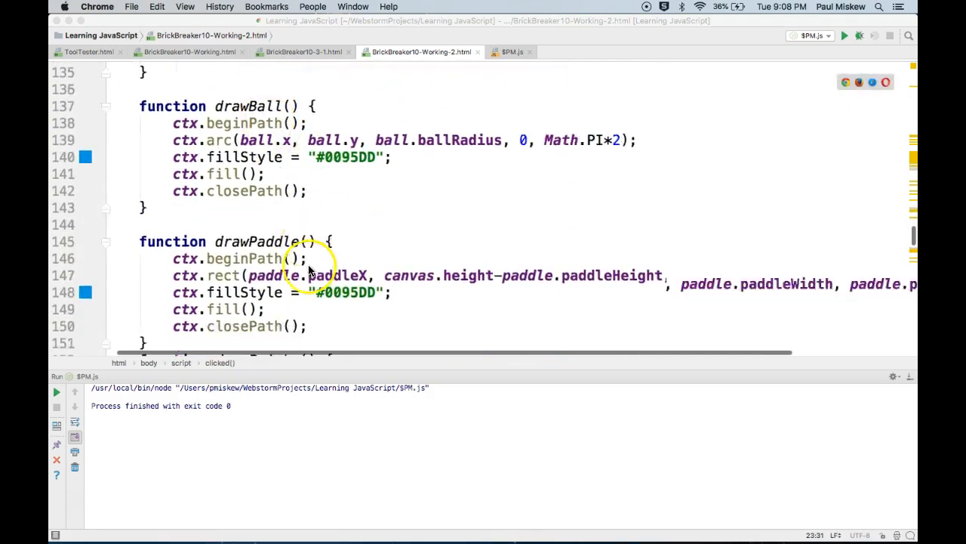
scroll("down", 3)
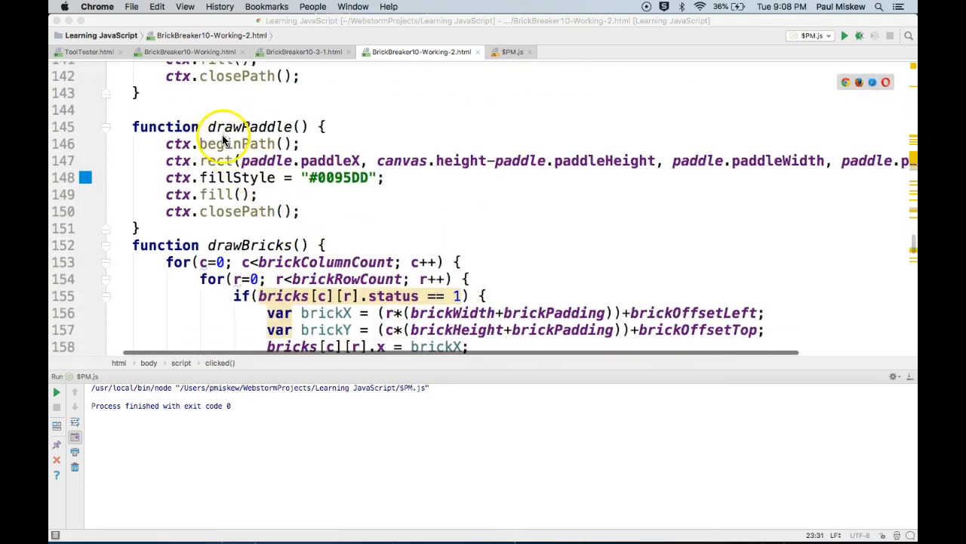
scroll("down", 3)
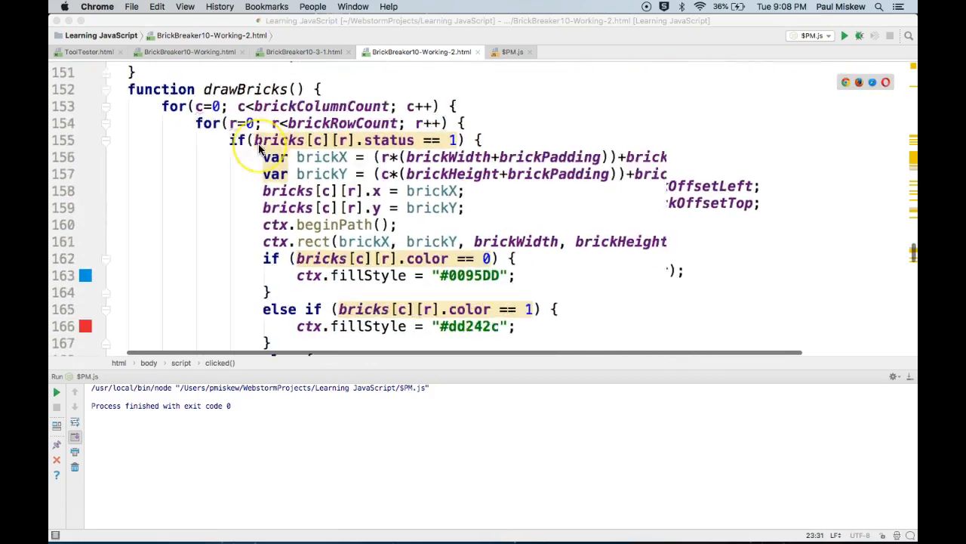
scroll("down", 3)
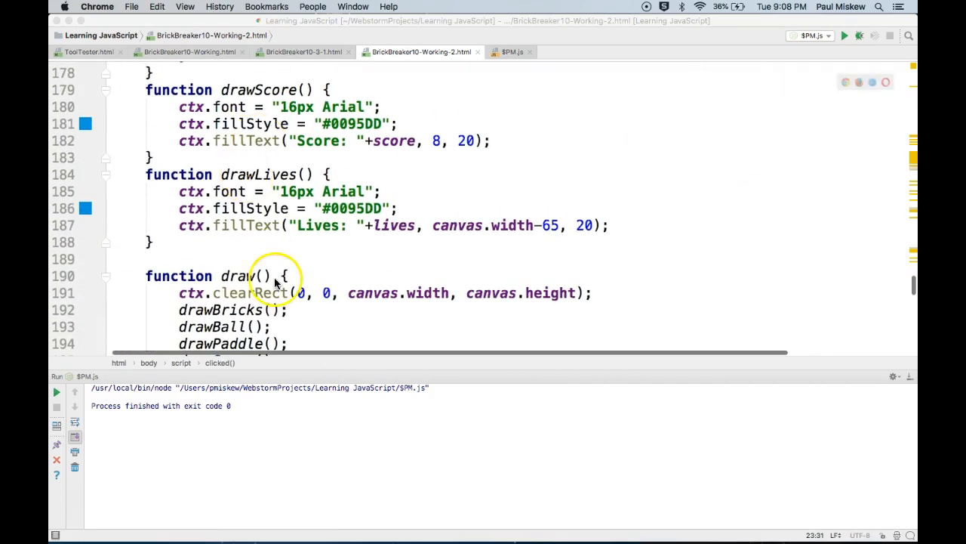
scroll("down", 3)
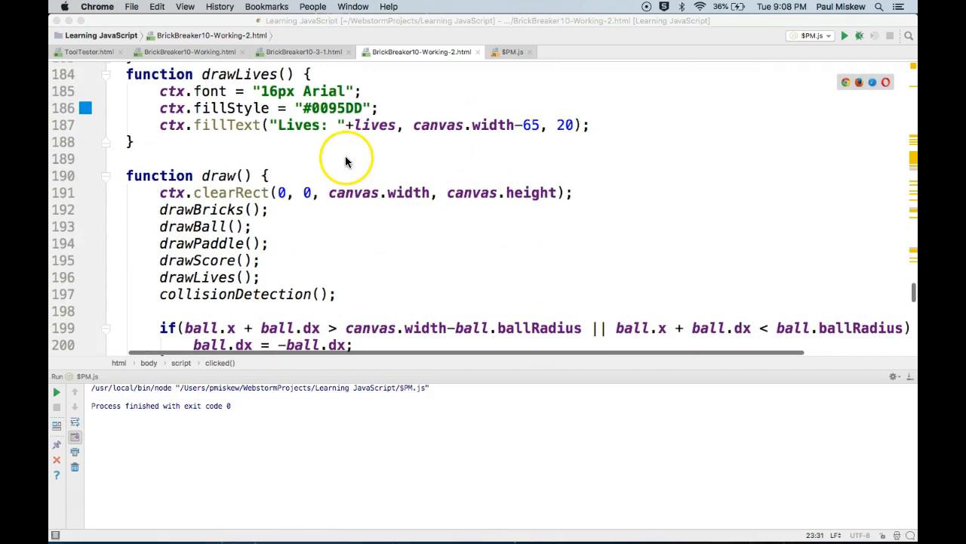
mouse_move(302, 228)
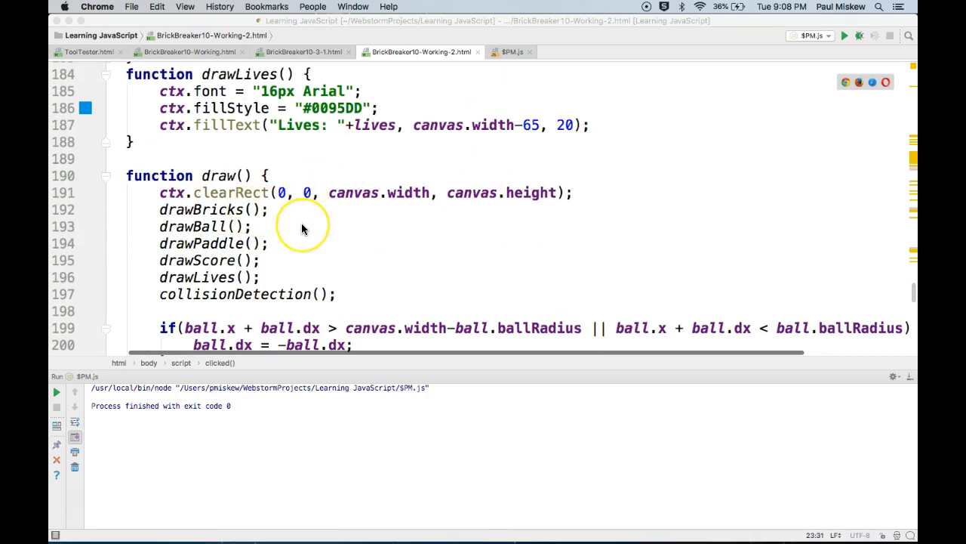
scroll("down", 3)
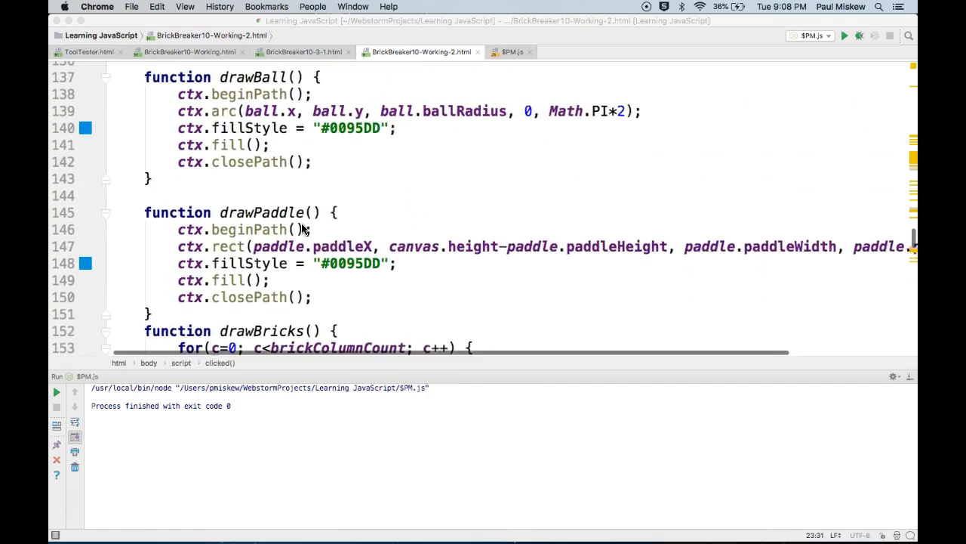
Open an if (tracking == false) { block before ctx.rect in drawPaddle
type("if")
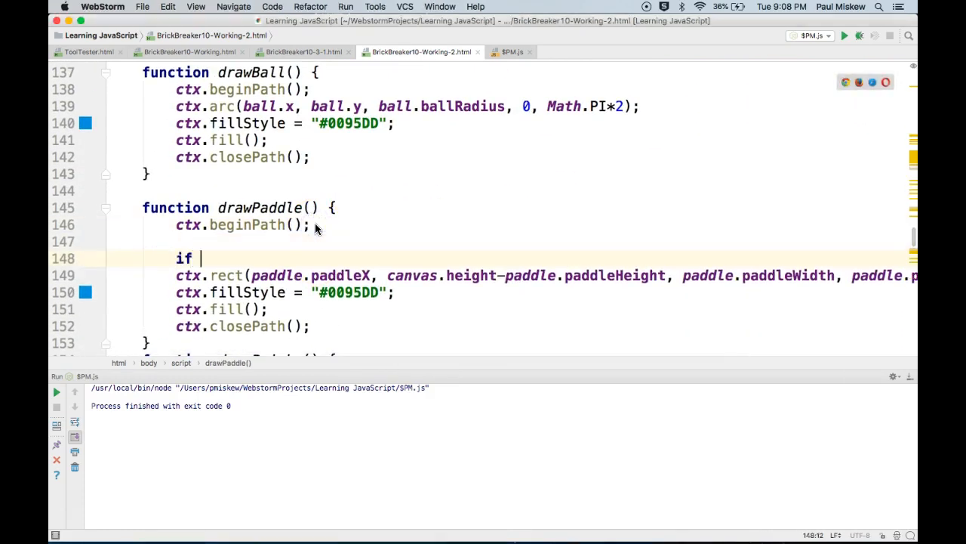
type("(tracking == true)")
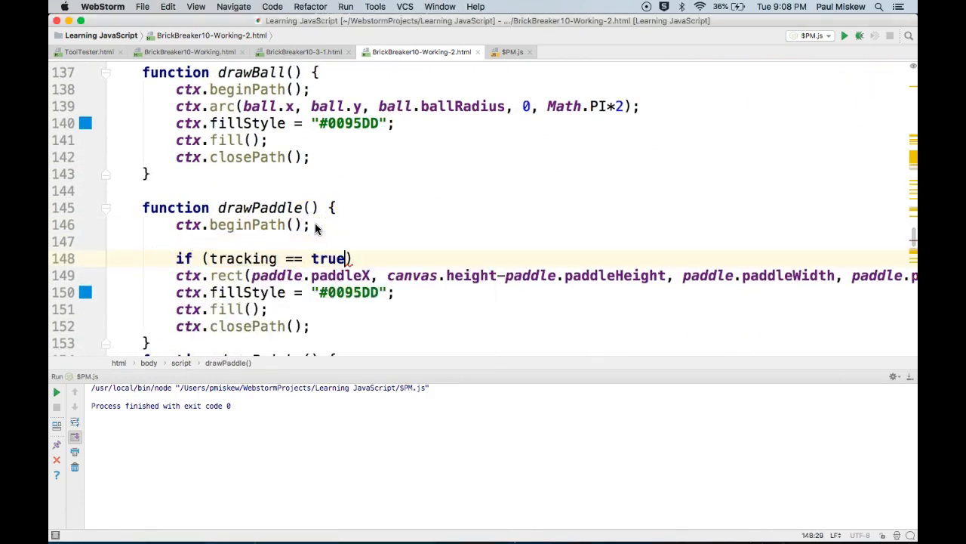
key("backspace")
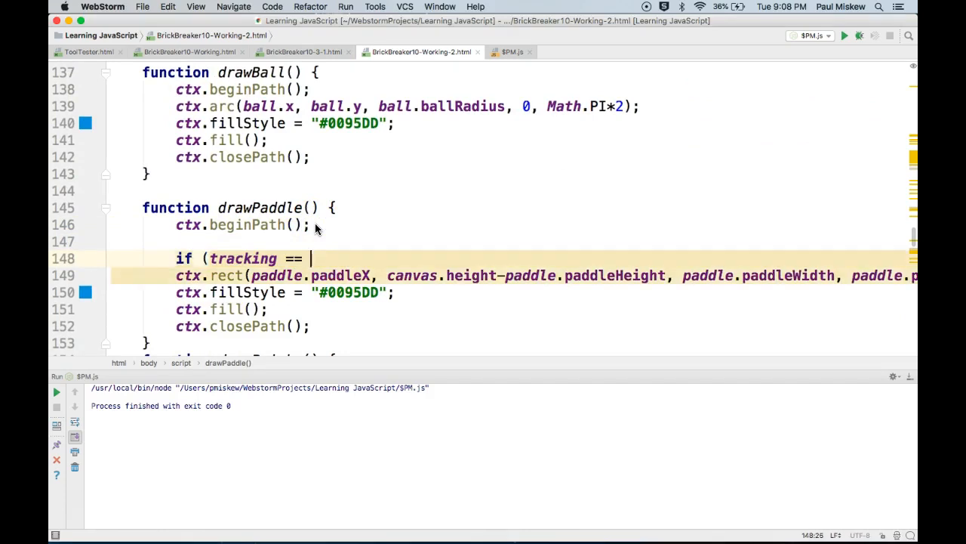
type("false) {")
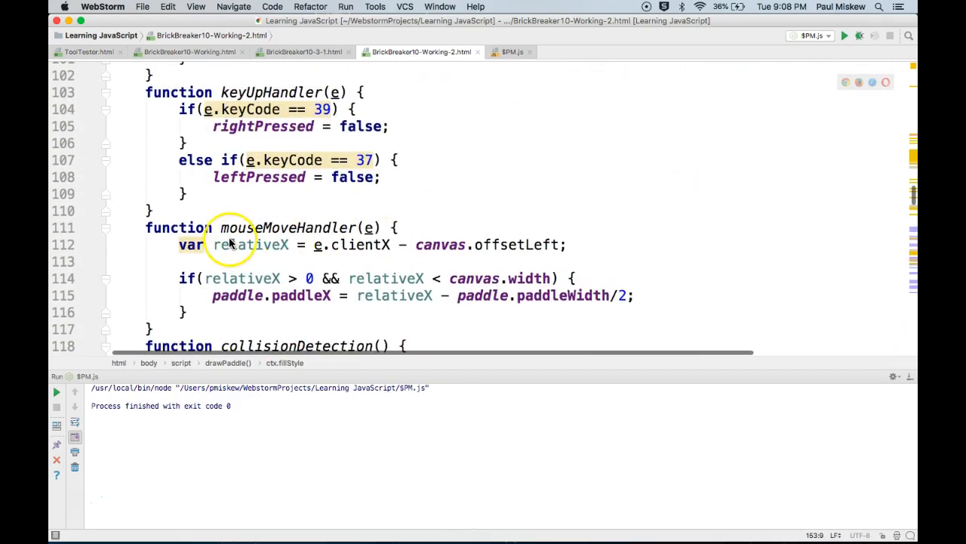
scroll("down", 3)
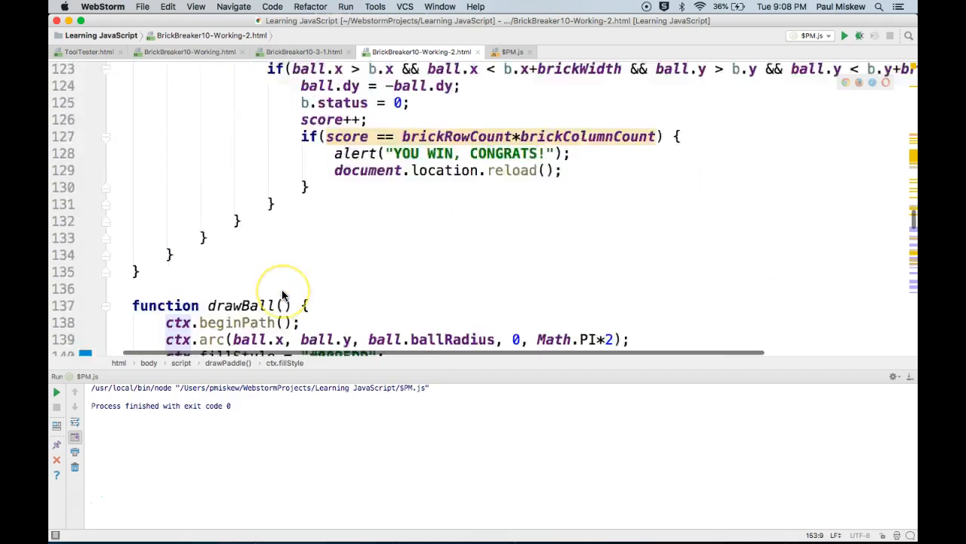
scroll("down", 3)
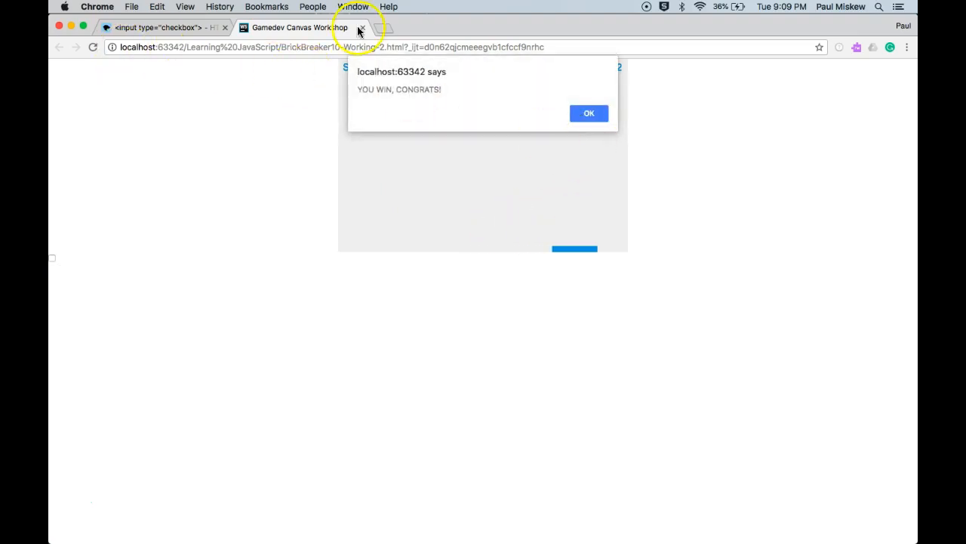
Close the Gamedev Canvas Workshop tab showing the YOU WIN alert
left_click(159, 28)
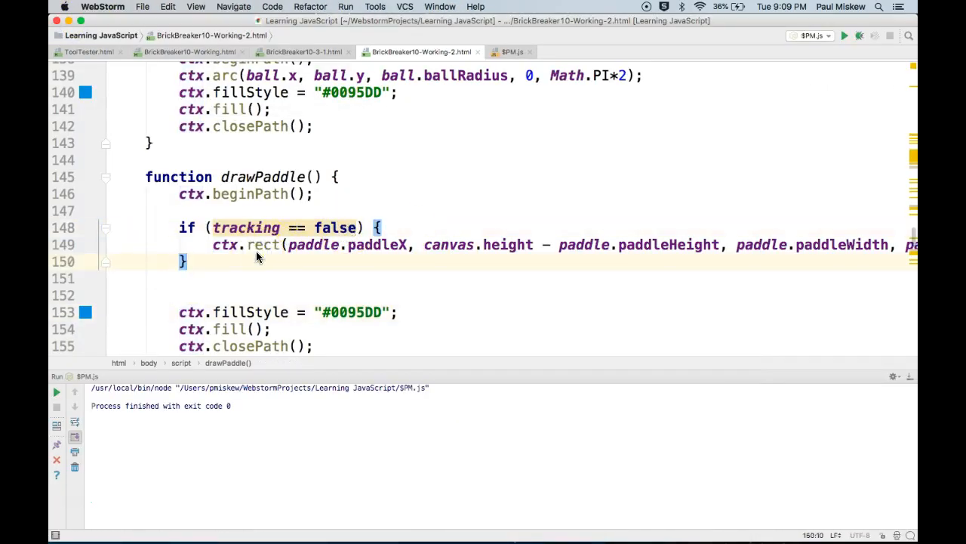
Add a branch in drawPaddle that sets paddle.paddleX = ball.x
type("if")
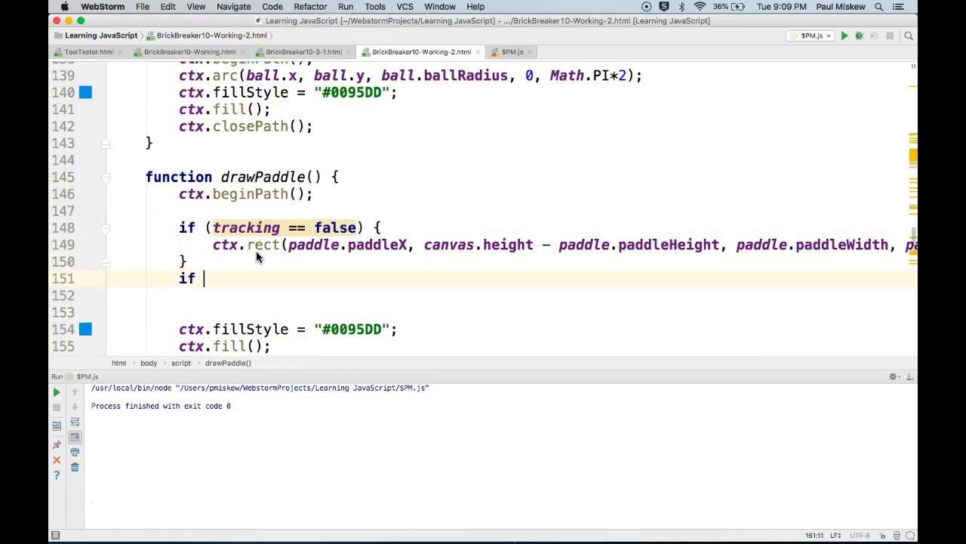
type("(")
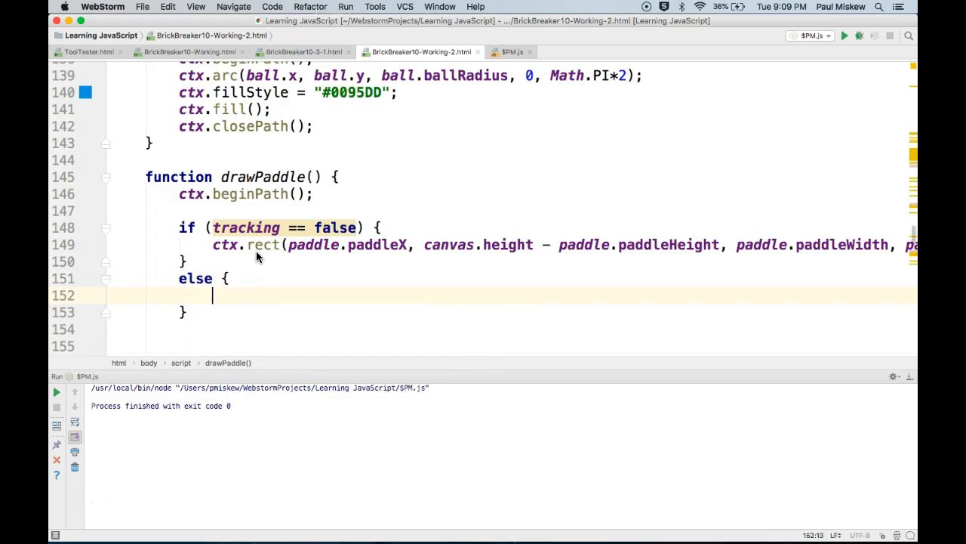
type("paddle")
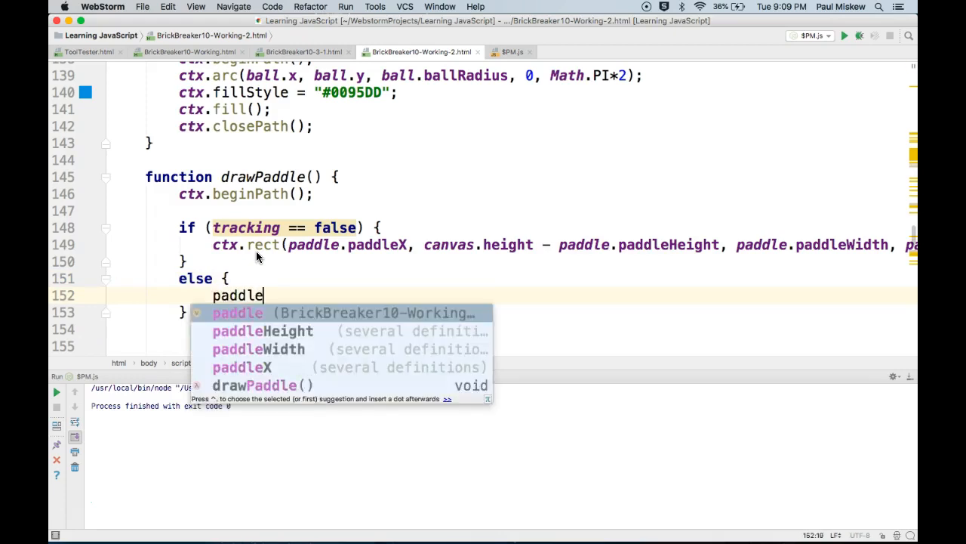
type(".x")
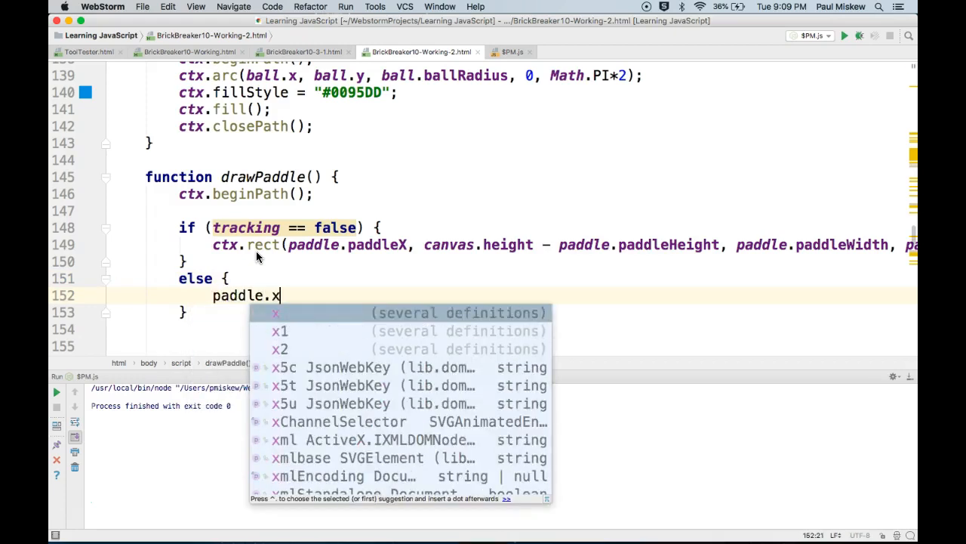
key("backspace")
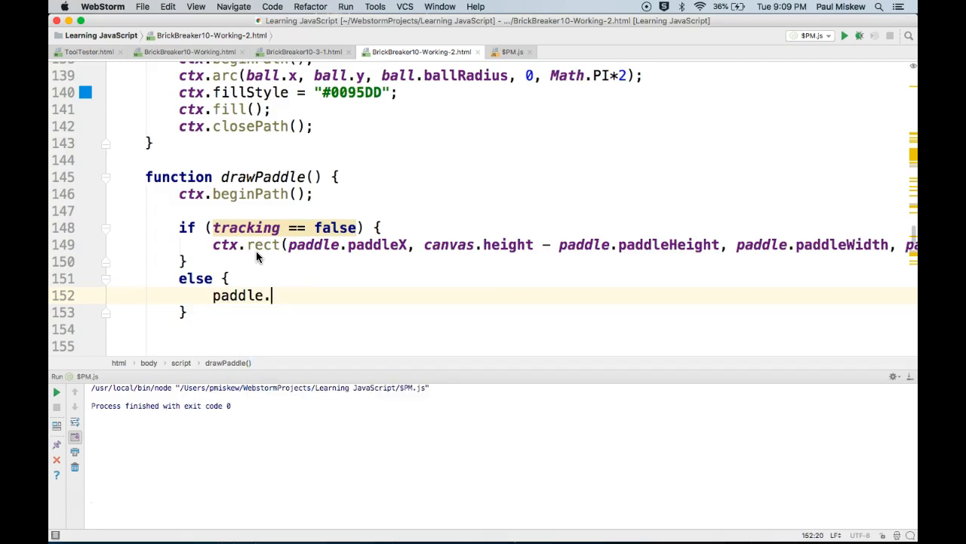
type("paddleX")
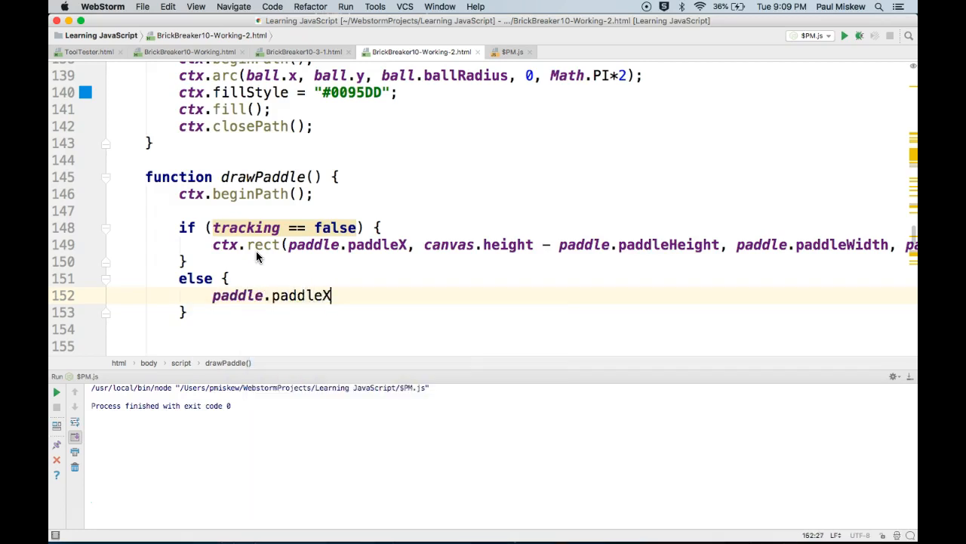
type("= ball.x")
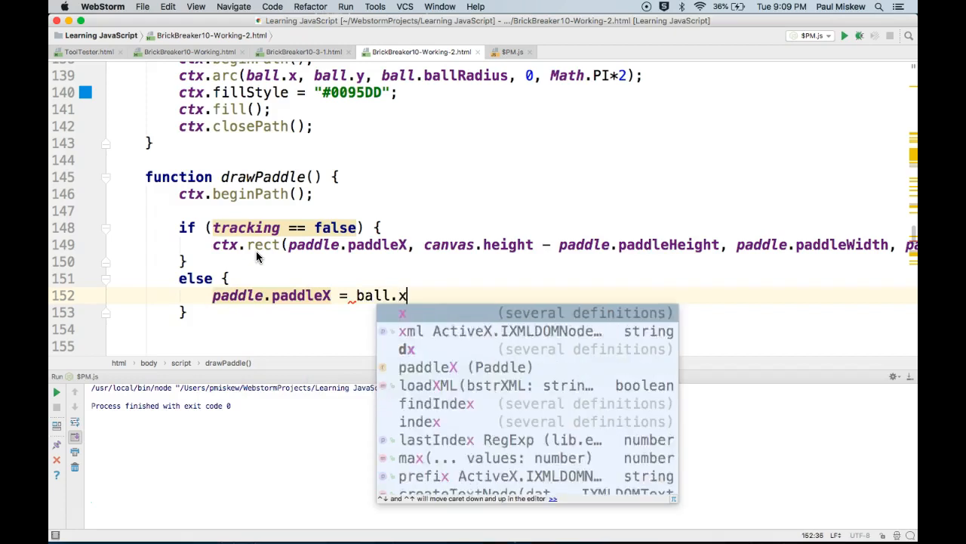
type(";")
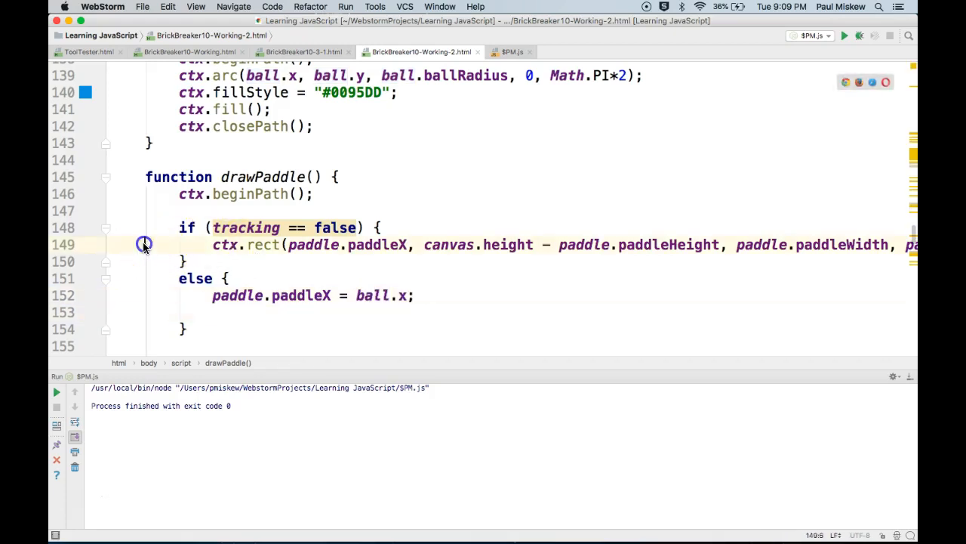
left_click(226, 312)
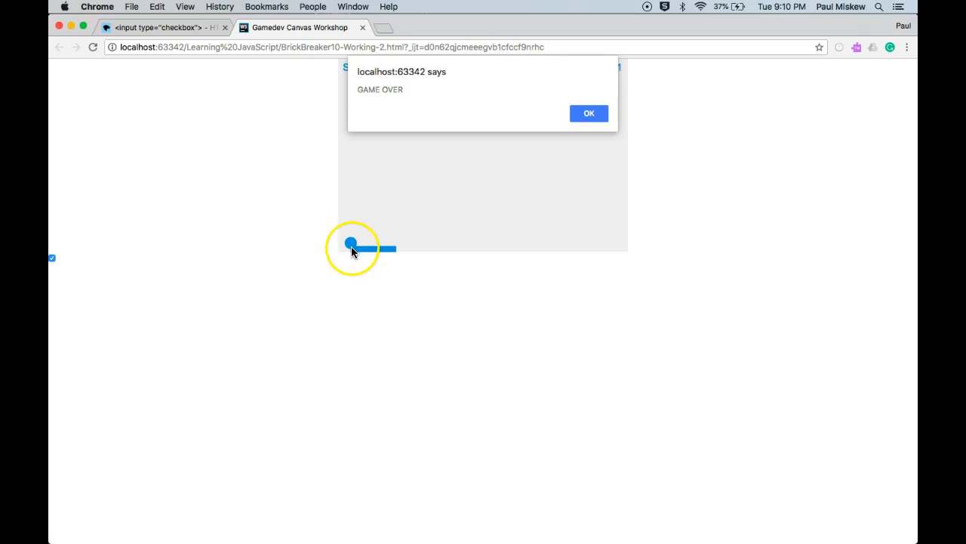
mouse_move(384, 225)
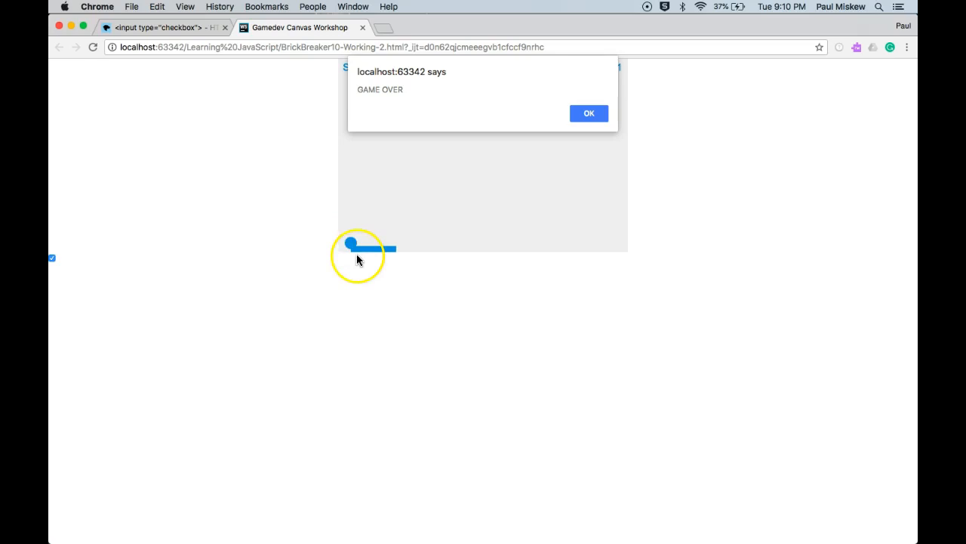
mouse_move(370, 256)
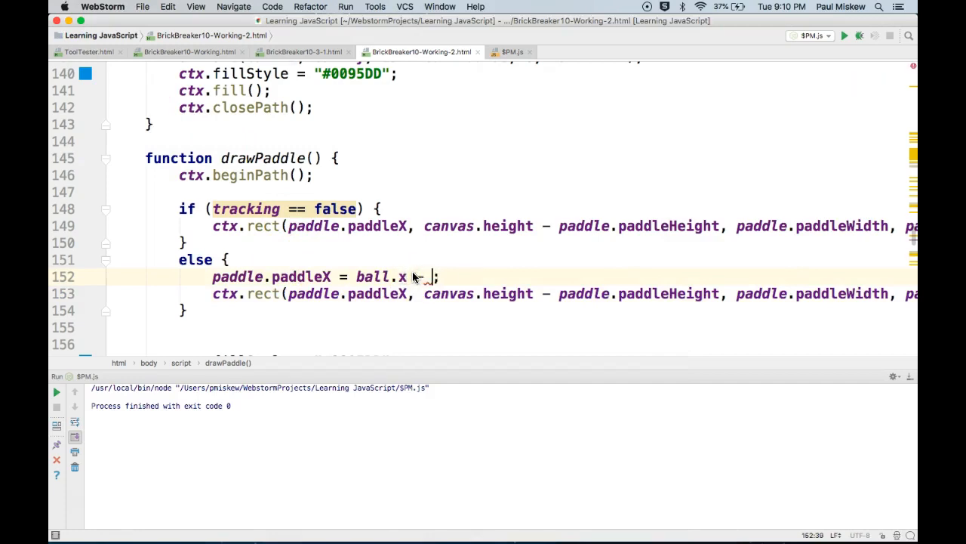
Change the else line to paddle.paddleX = ball.x - paddle.paddleWidth/2
type("paddle.paddleWidth/2")
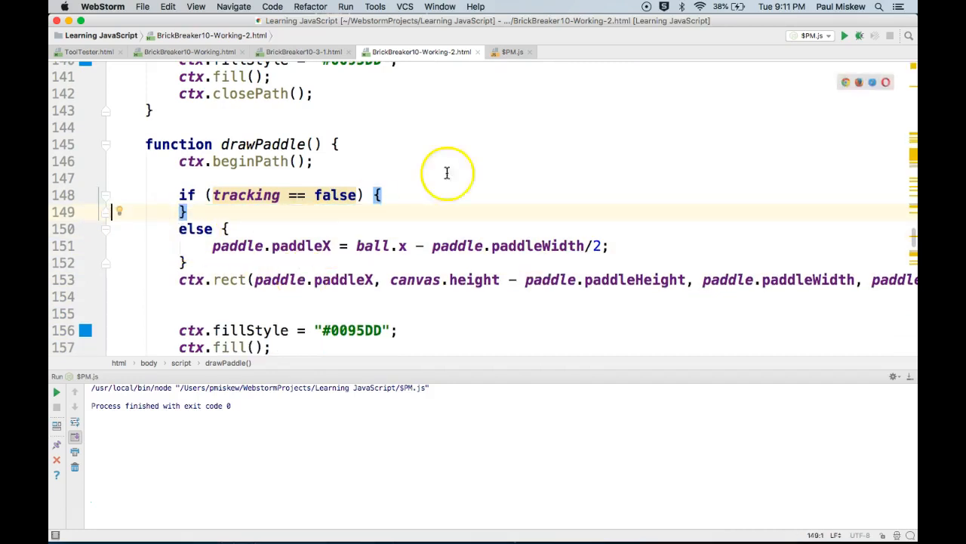
mouse_move(845, 84)
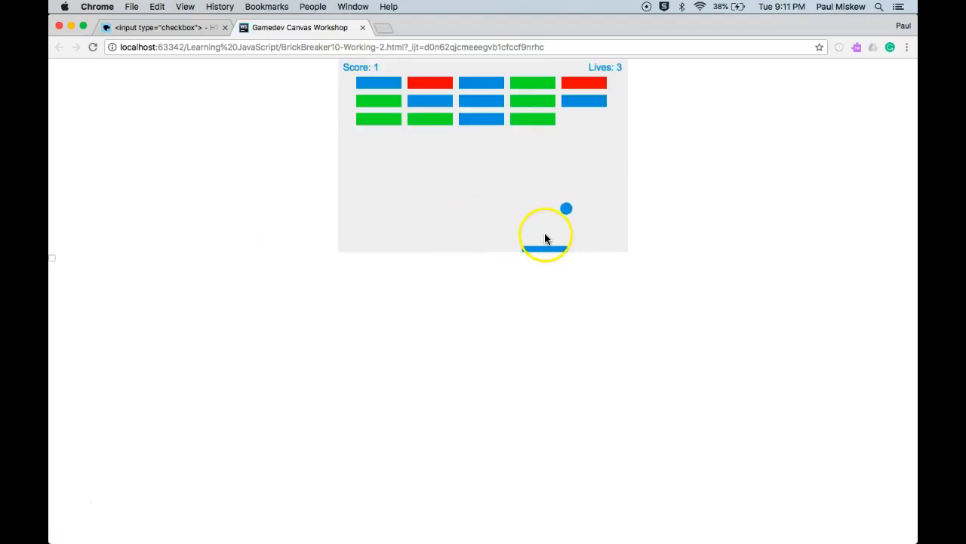
mouse_move(52, 260)
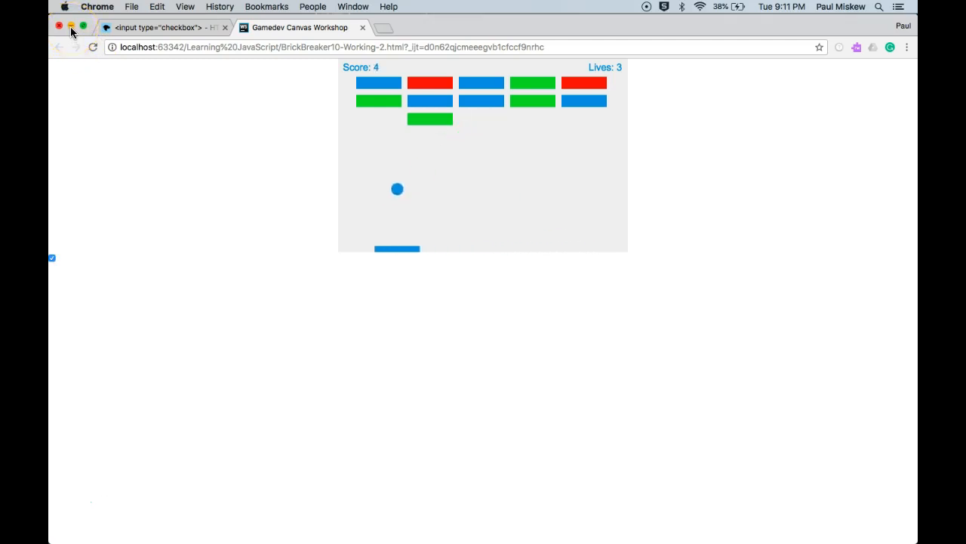
Minimize Chrome after the tracking-on test reaches a score of 4
left_click(161, 27)
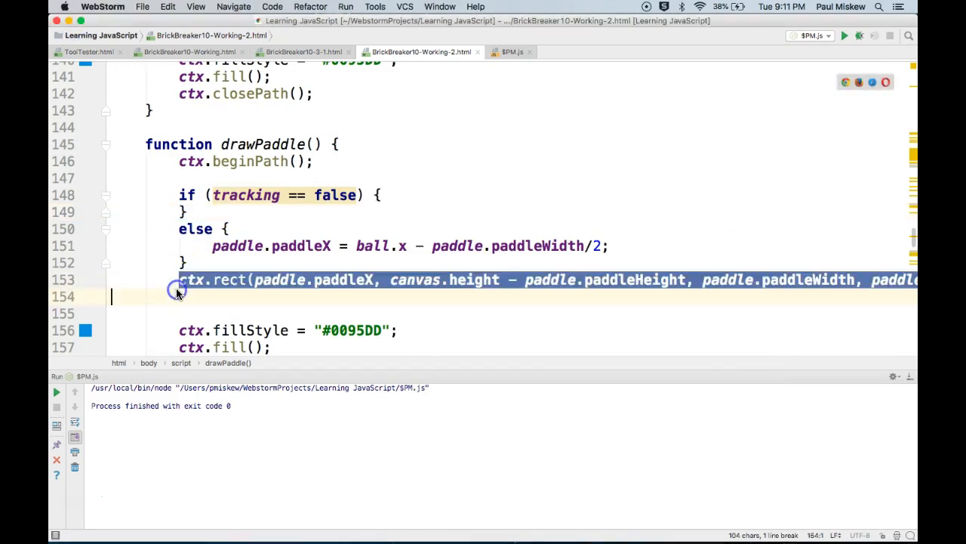
mouse_move(219, 217)
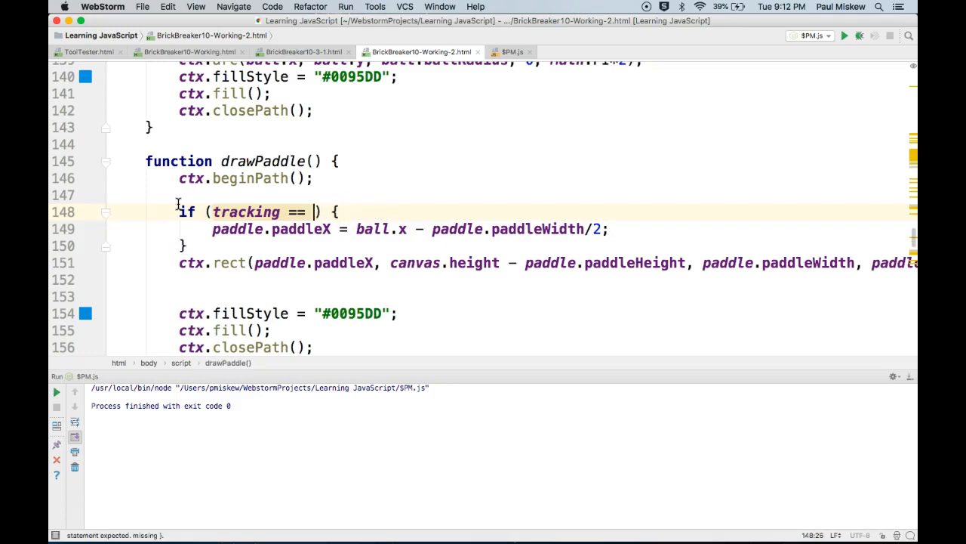
Change the drawPaddle condition to if (tracking == true)
type("true")
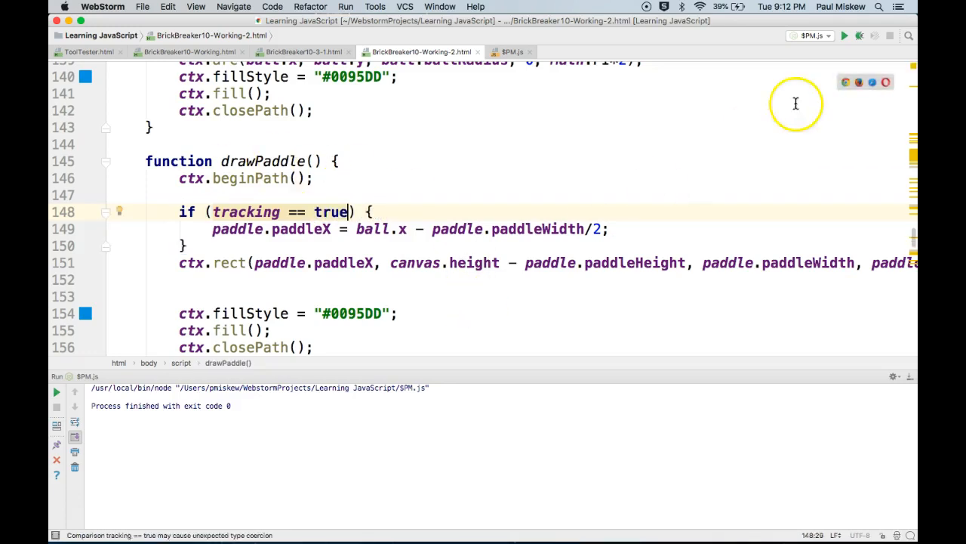